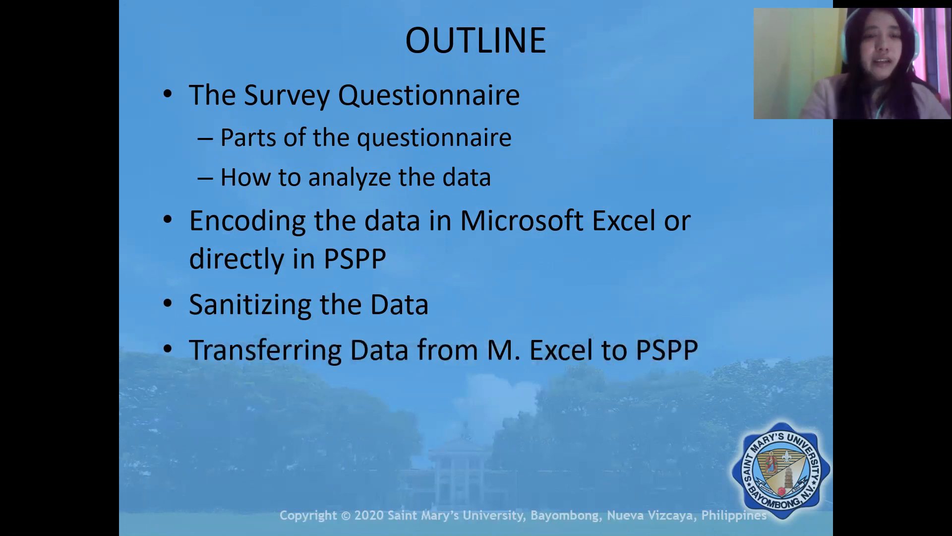
Highlight the transferring-data point on the outline slide and bring up the life satisfaction workbook
key("Right")
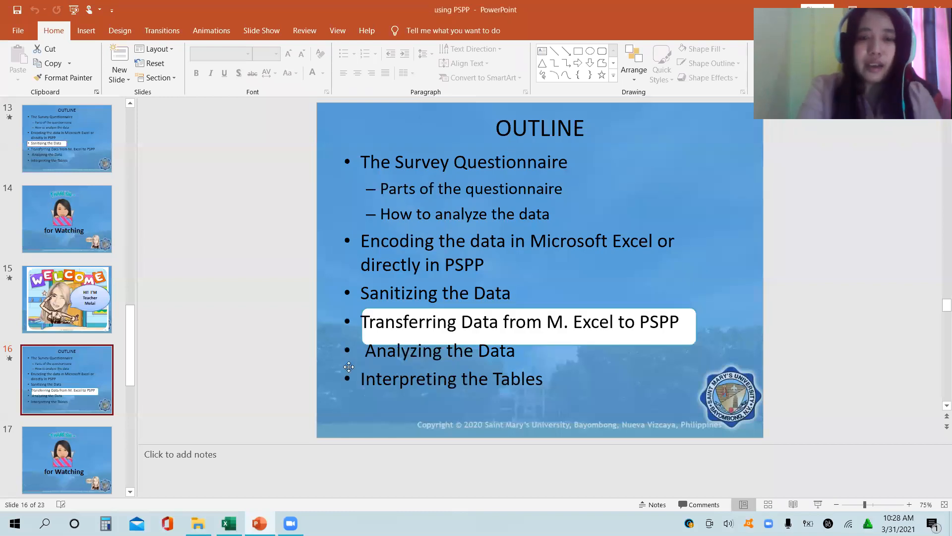
left_click(228, 522)
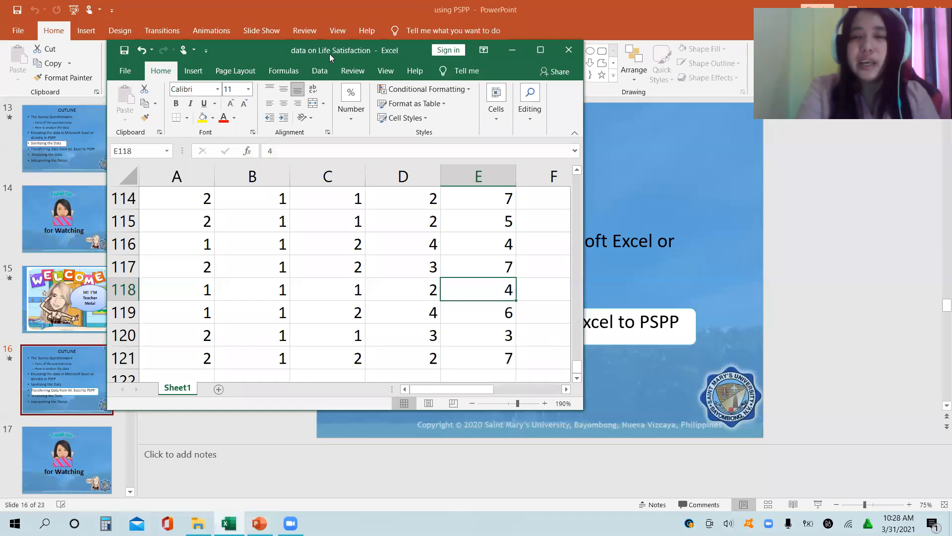
Minimise Excel and PowerPoint so the desktop with the PSPP shortcut shows
left_click(541, 50)
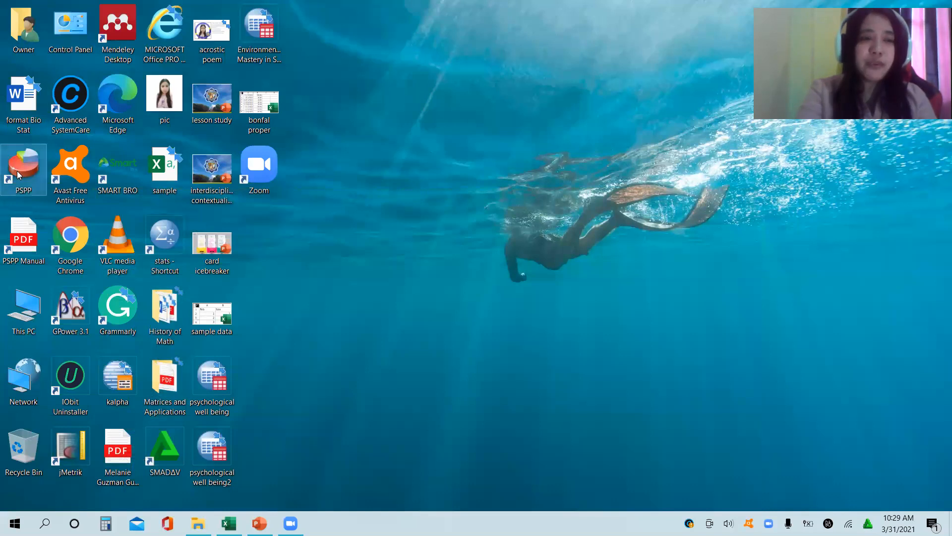
Launch PSPP, show the empty Data View grid maximised and glance at the File menu
double_click(23, 164)
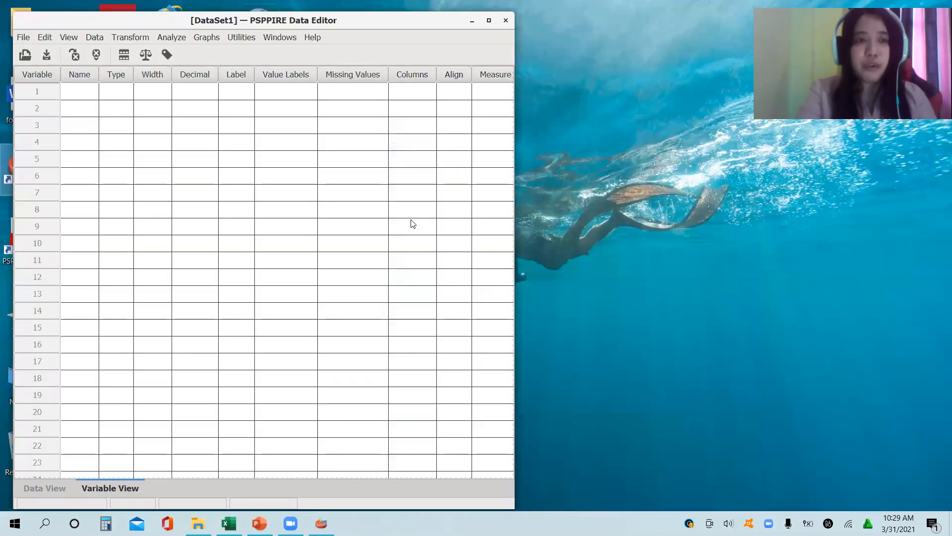
mouse_move(298, 448)
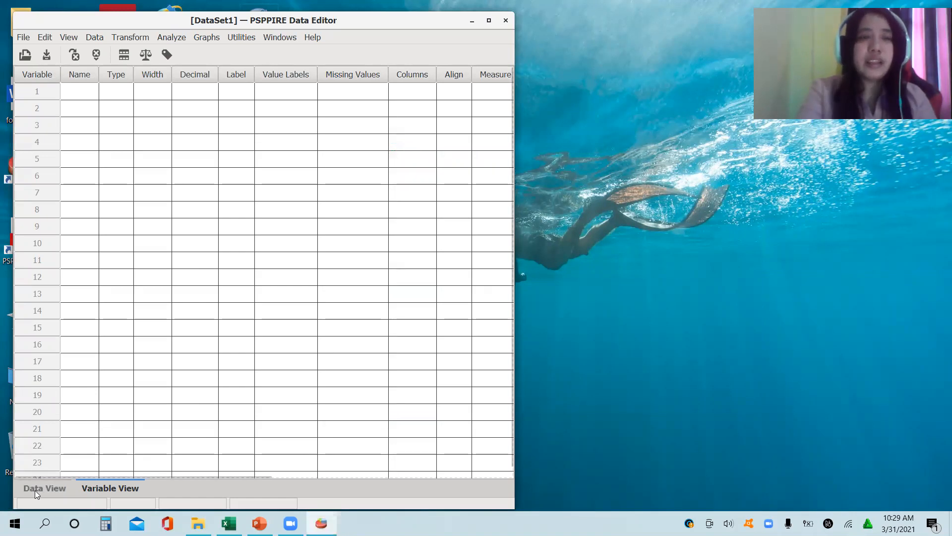
left_click(44, 488)
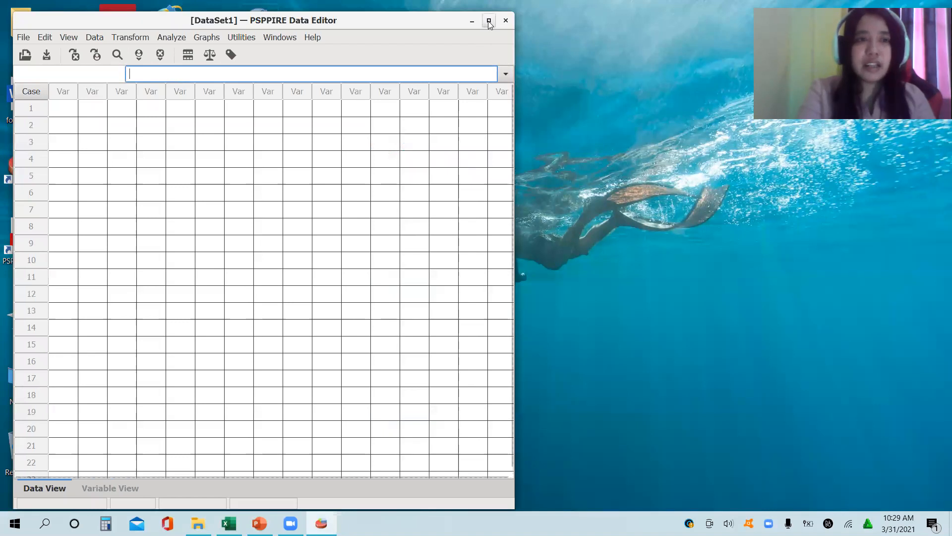
left_click(488, 19)
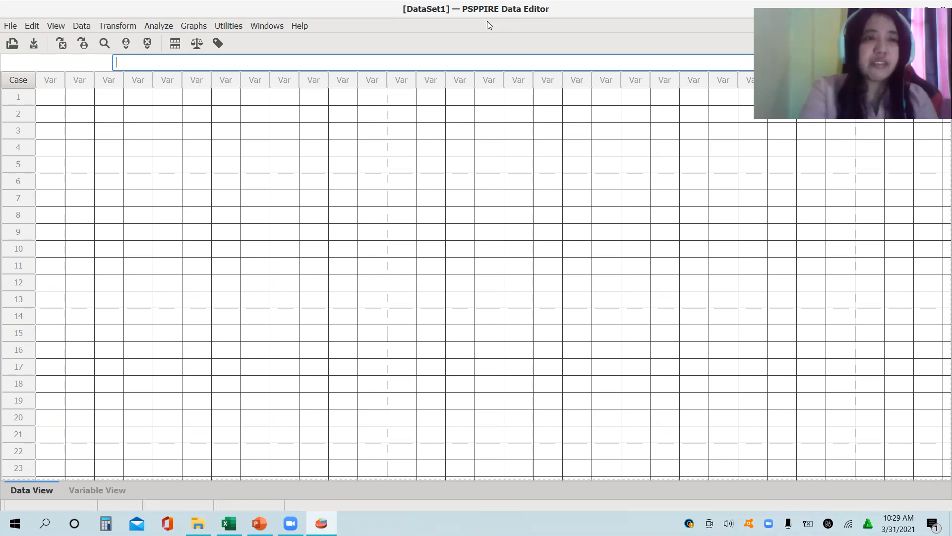
left_click(12, 12)
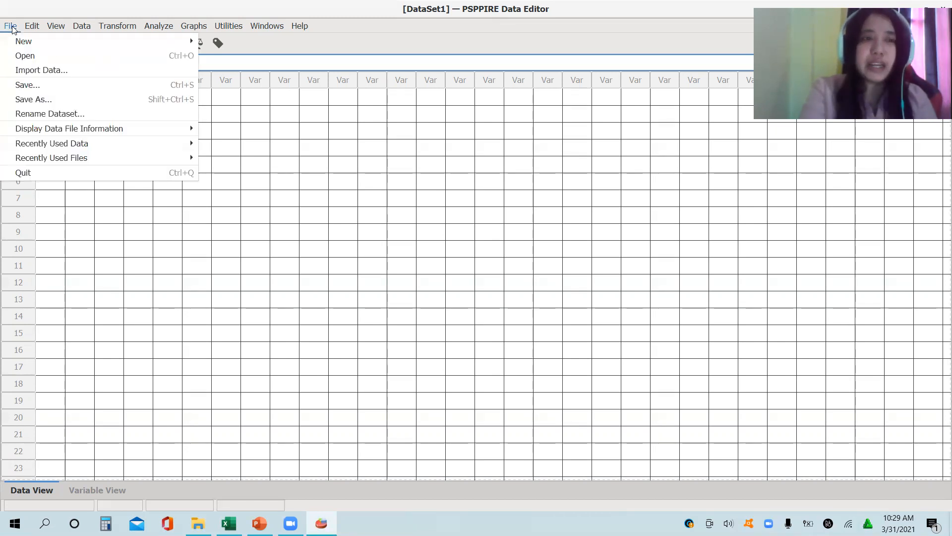
left_click(12, 25)
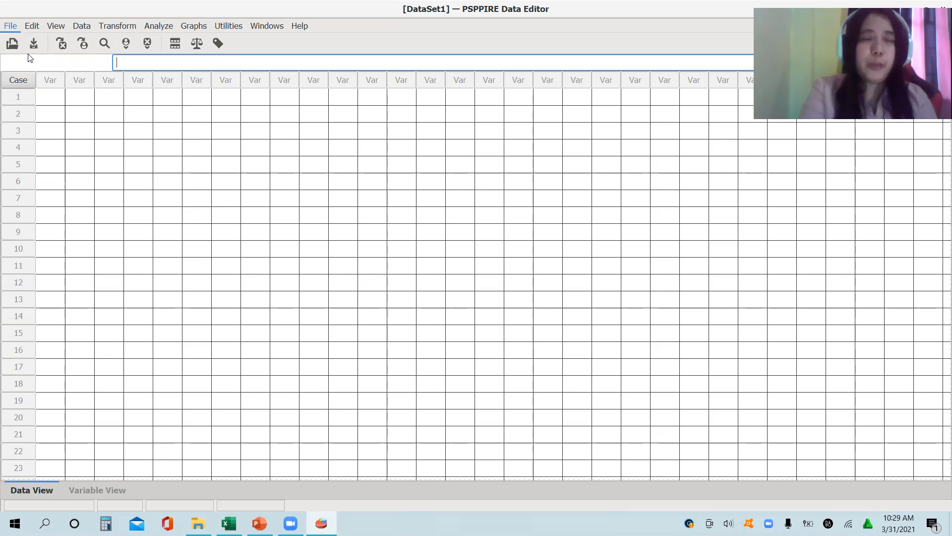
Browse the Open file dialog's file types, then close it without opening anything
left_click(11, 41)
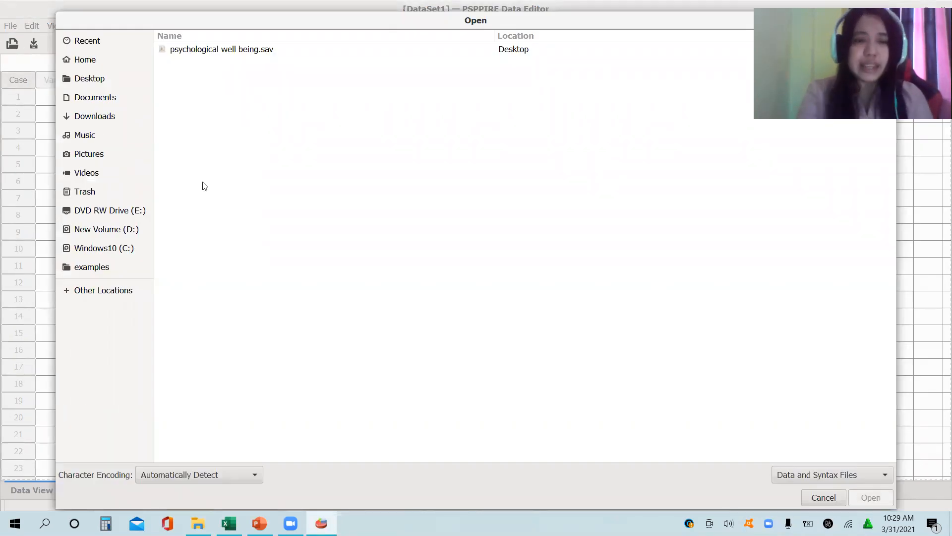
mouse_move(413, 197)
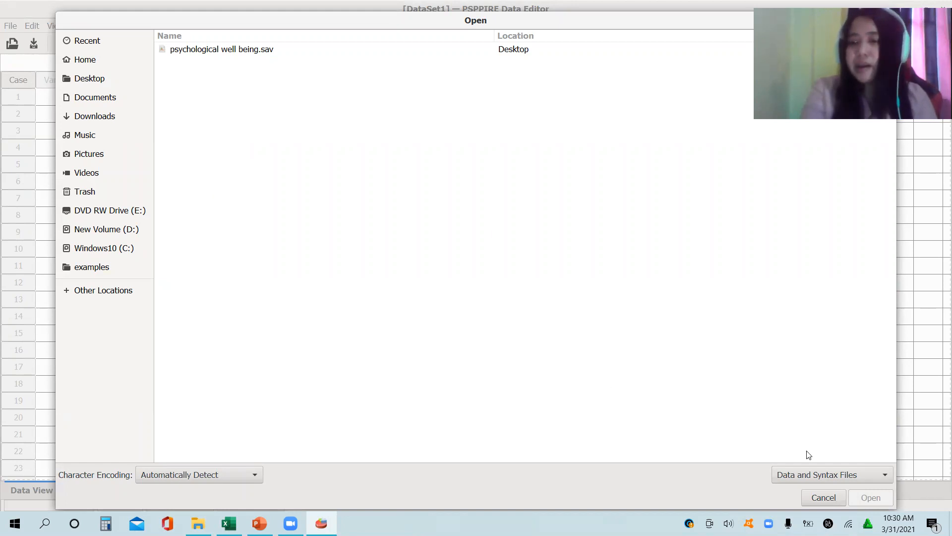
mouse_move(868, 476)
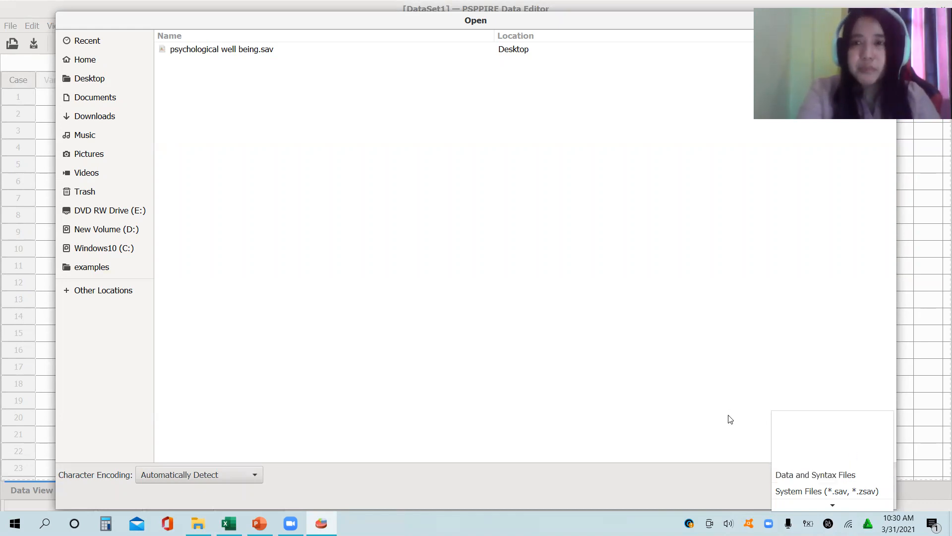
mouse_move(709, 27)
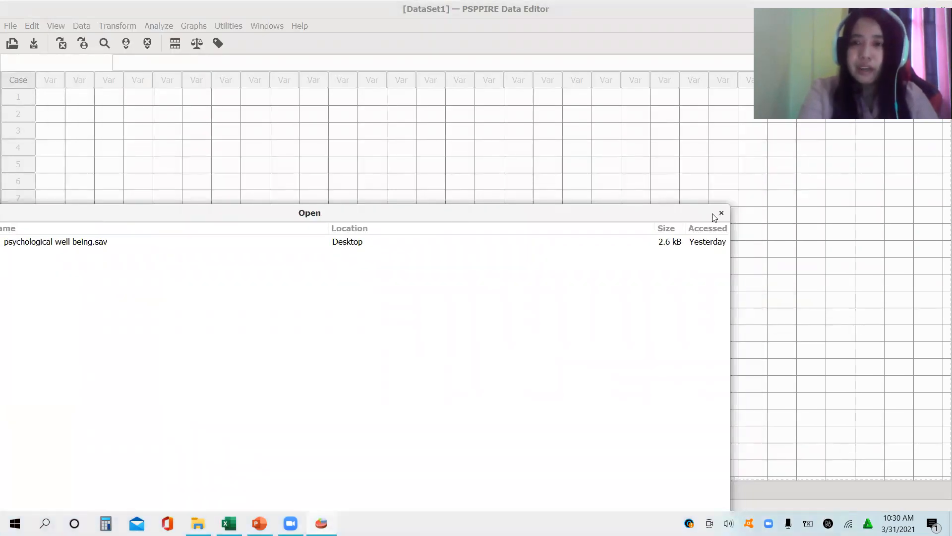
left_click(721, 213)
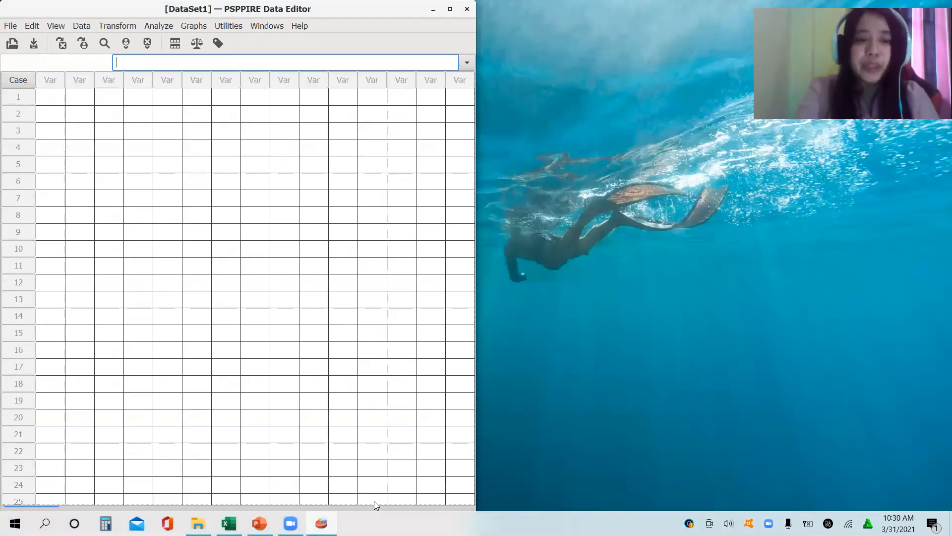
Copy the survey responses A2:I121, AGE through item5, without the header row
left_click(228, 523)
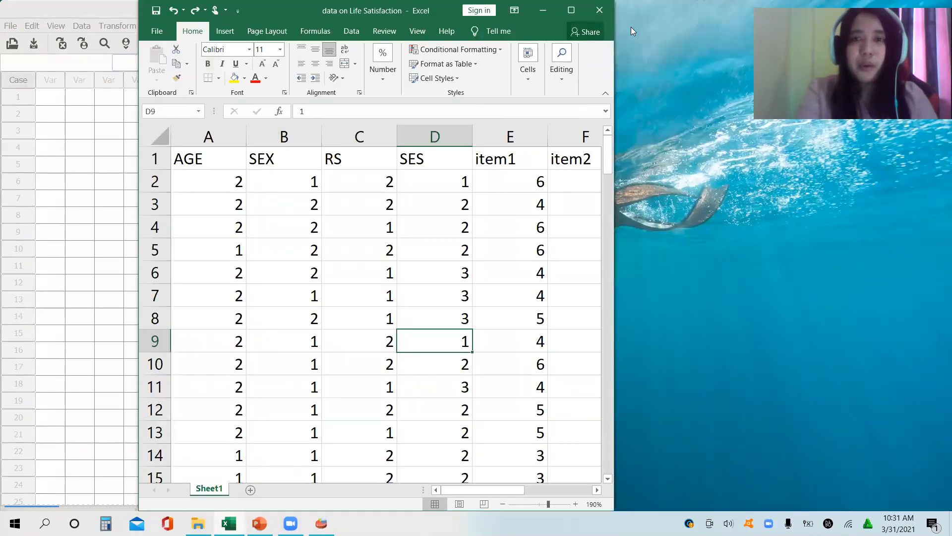
left_click(208, 180)
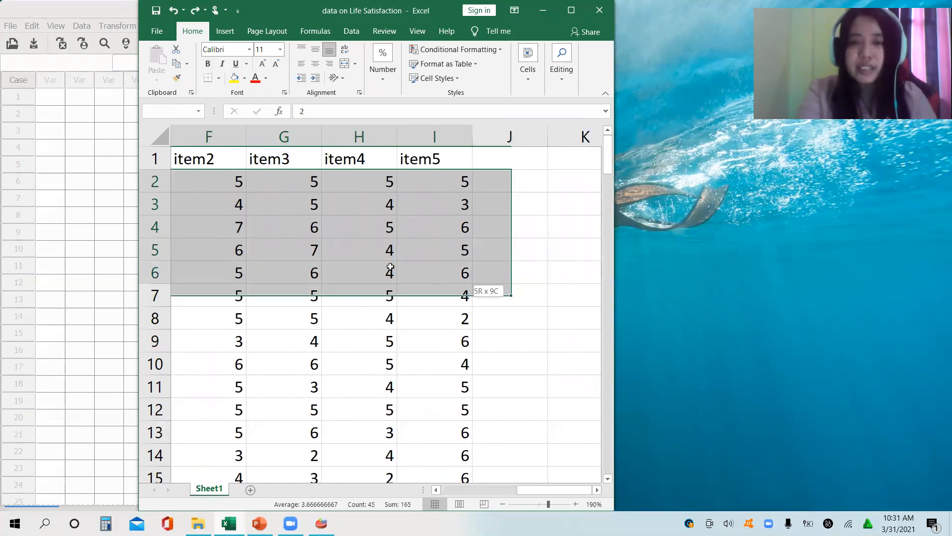
left_click_drag(389, 268, 443, 446)
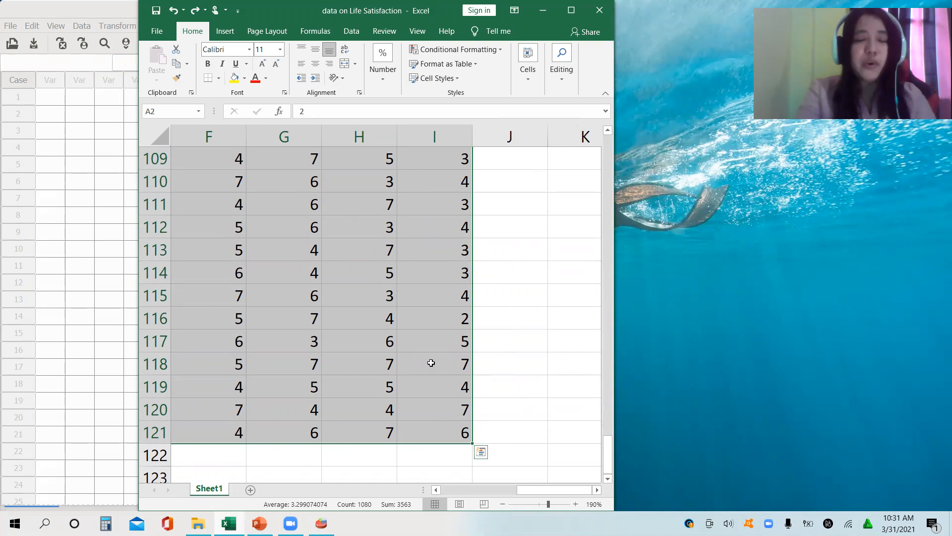
right_click(430, 363)
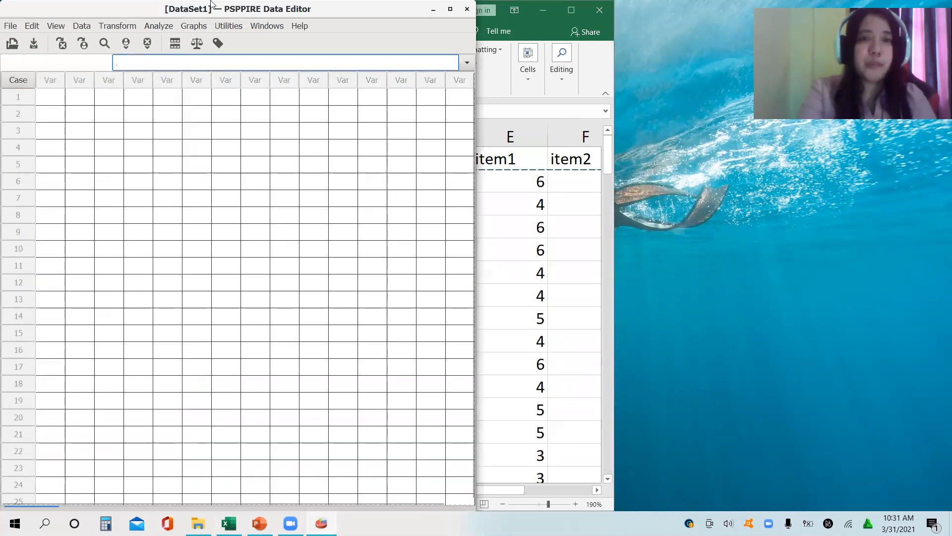
Paste the responses into the first cell so they fill Var0001 to Var0009
left_click_drag(212, 9, 272, 42)
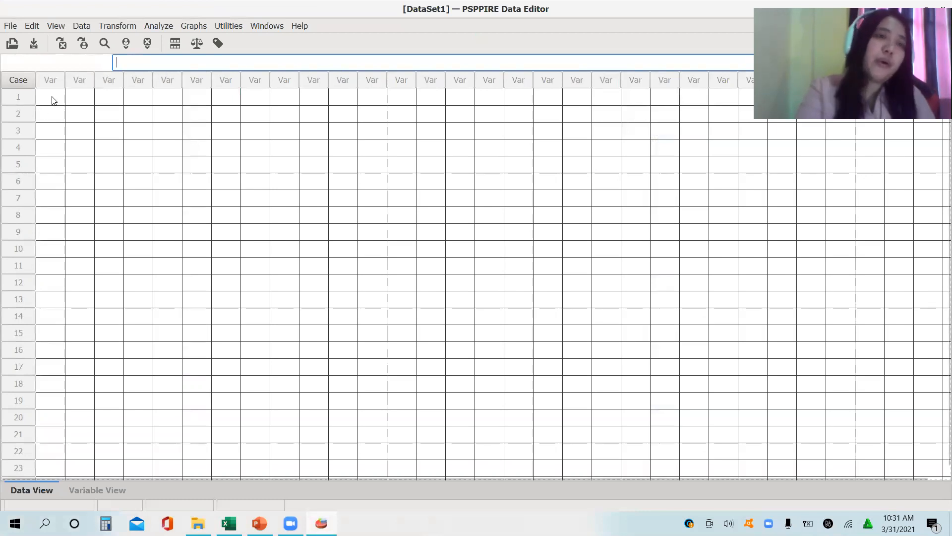
right_click(48, 97)
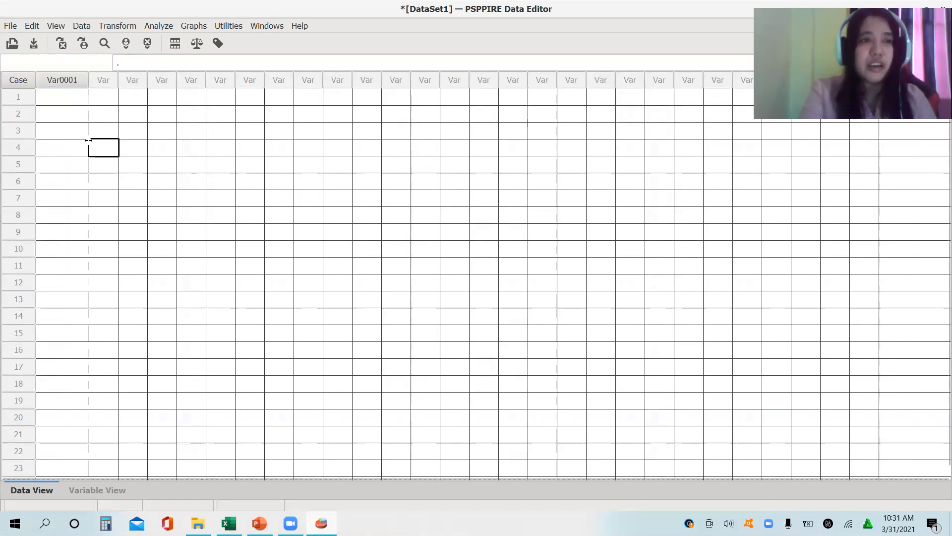
left_click(62, 97)
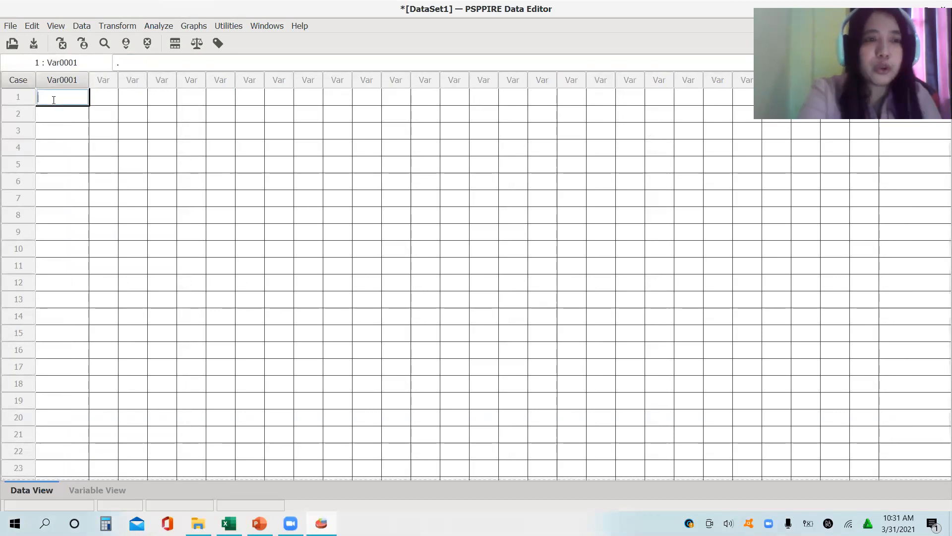
type("676")
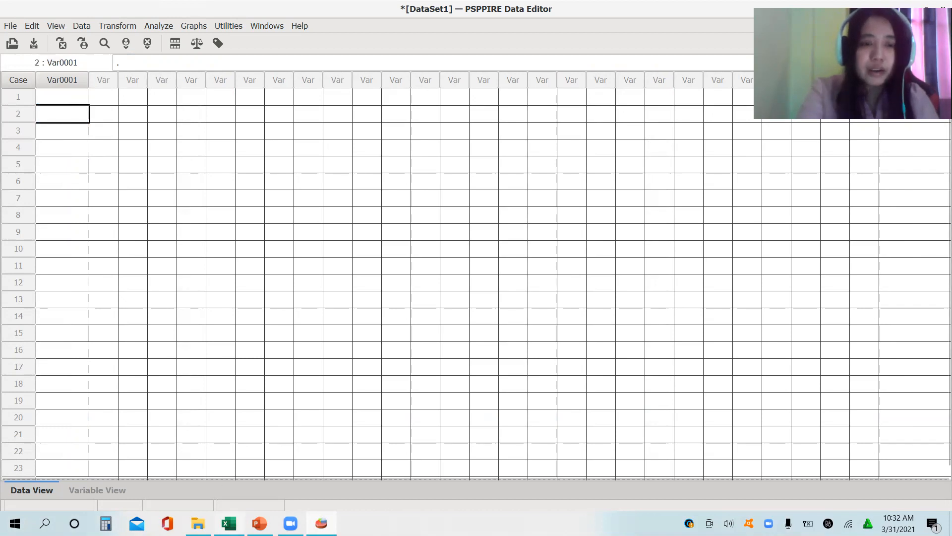
left_click(232, 522)
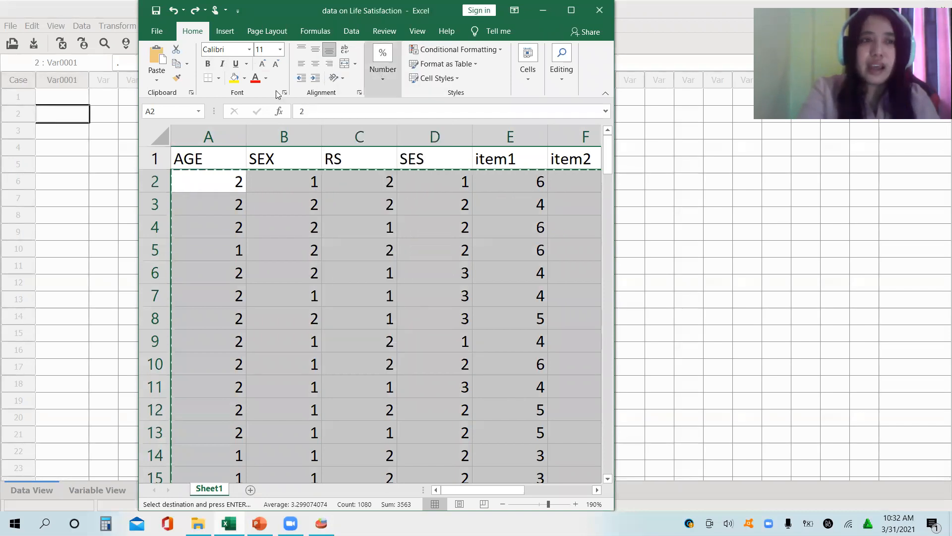
left_click(319, 523)
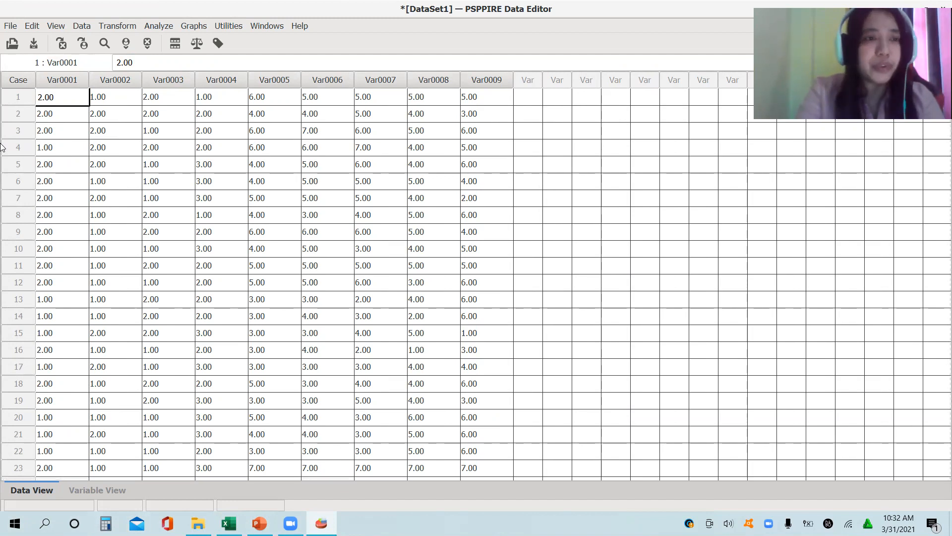
Show Variable View for Var0001–Var0009 beside the Excel headers AGE, SEX, RS, SES, items
left_click(327, 98)
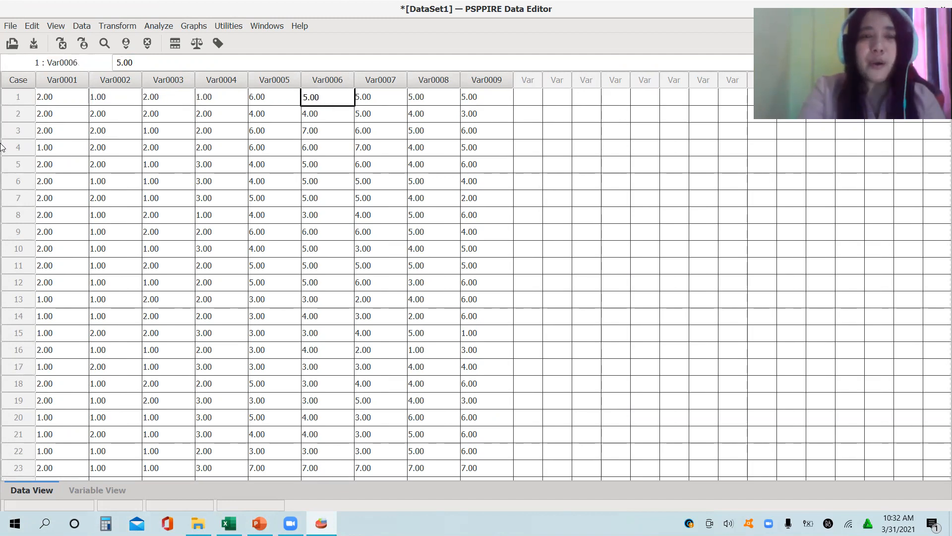
left_click(432, 97)
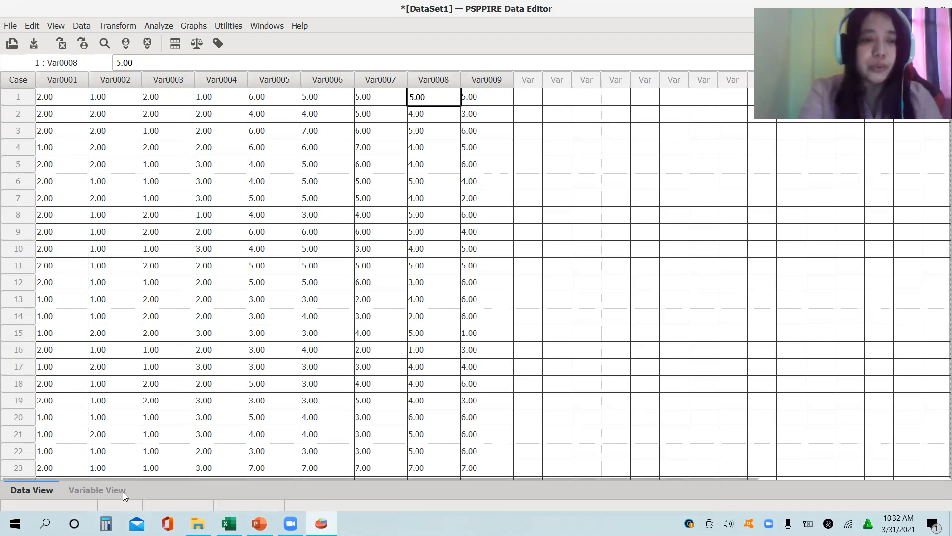
left_click(97, 490)
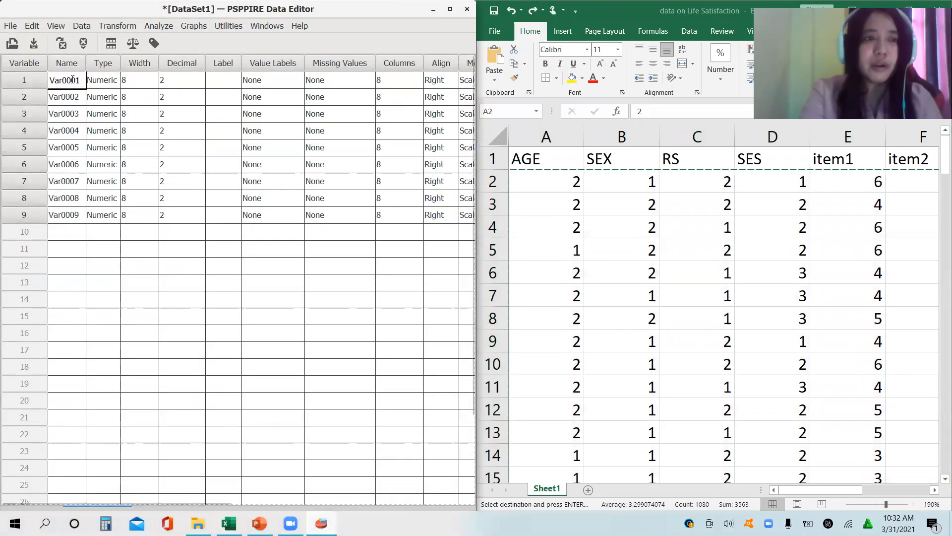
Name the nine variables Age, SEX, RS, SES and item1 through item5
double_click(65, 79)
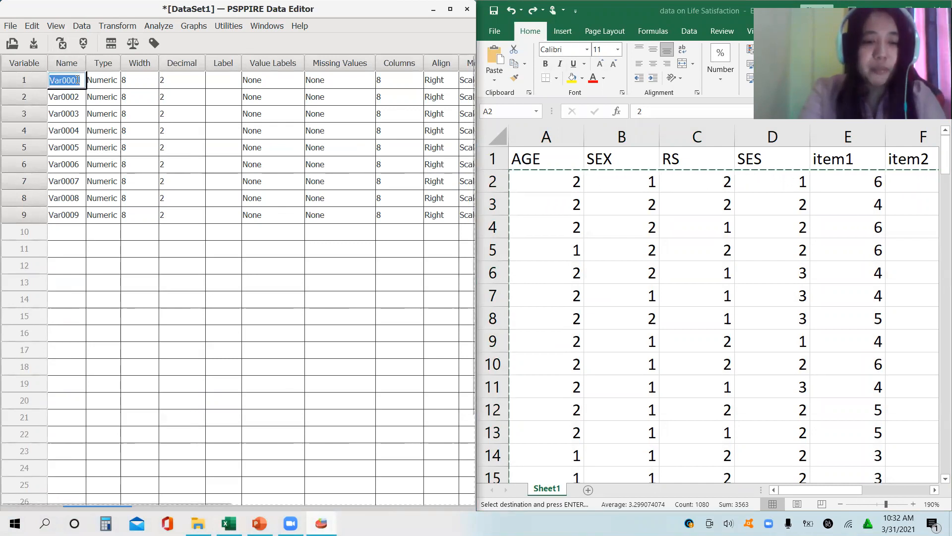
type("Age")
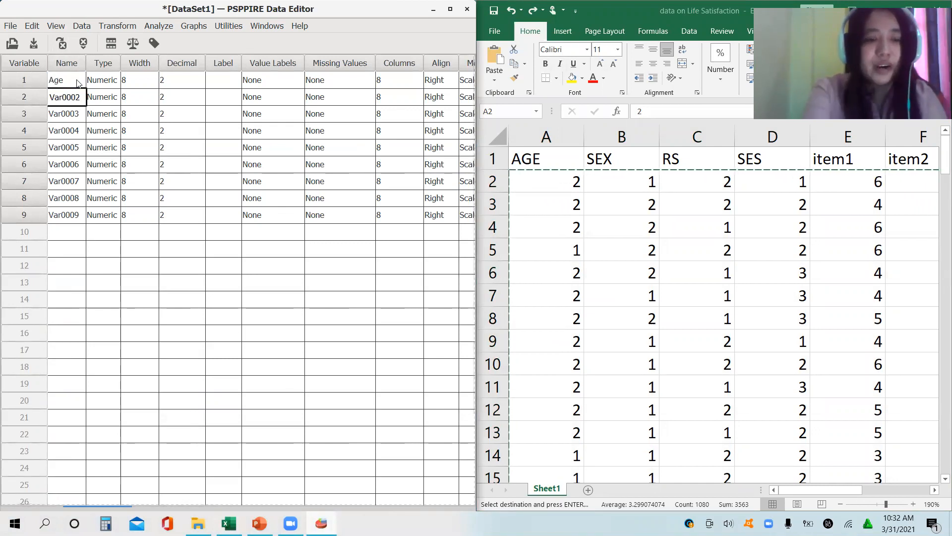
type("SEX")
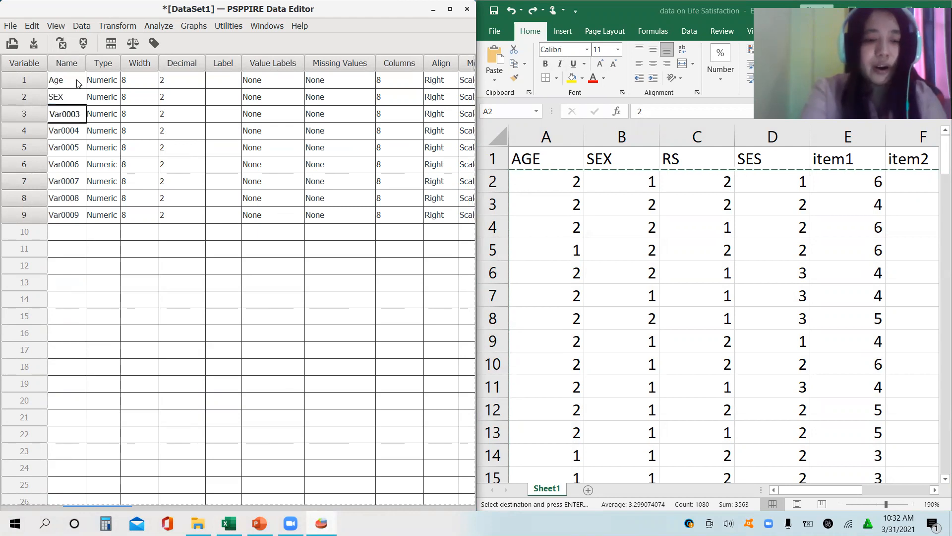
type("RS")
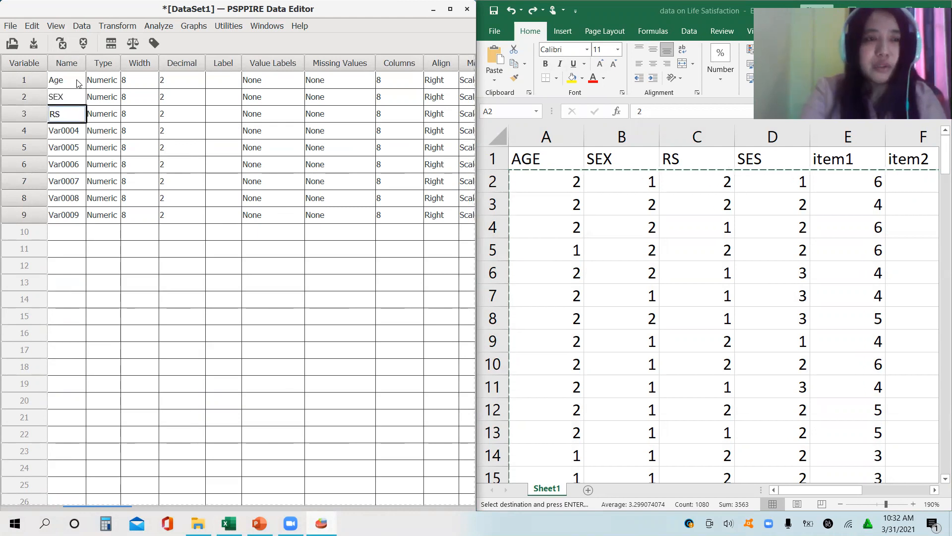
type("SES")
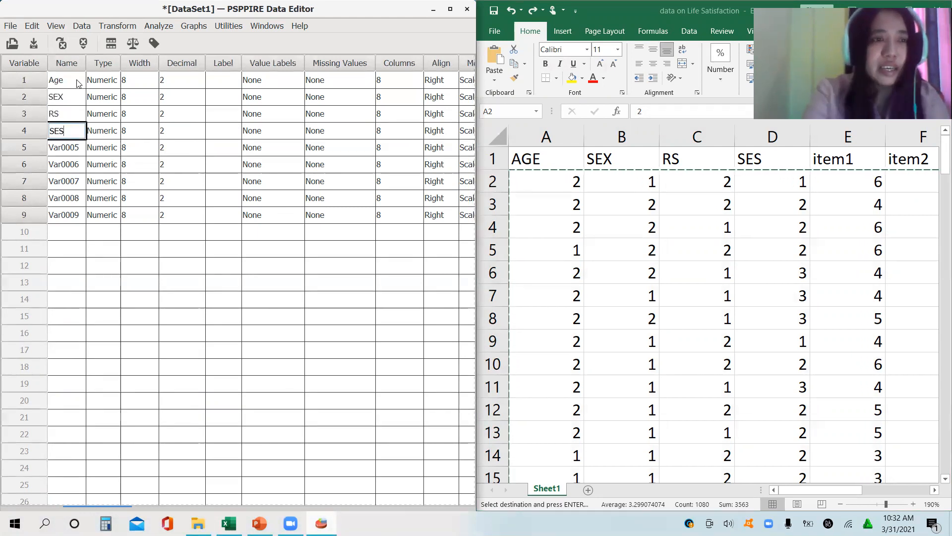
type("it")
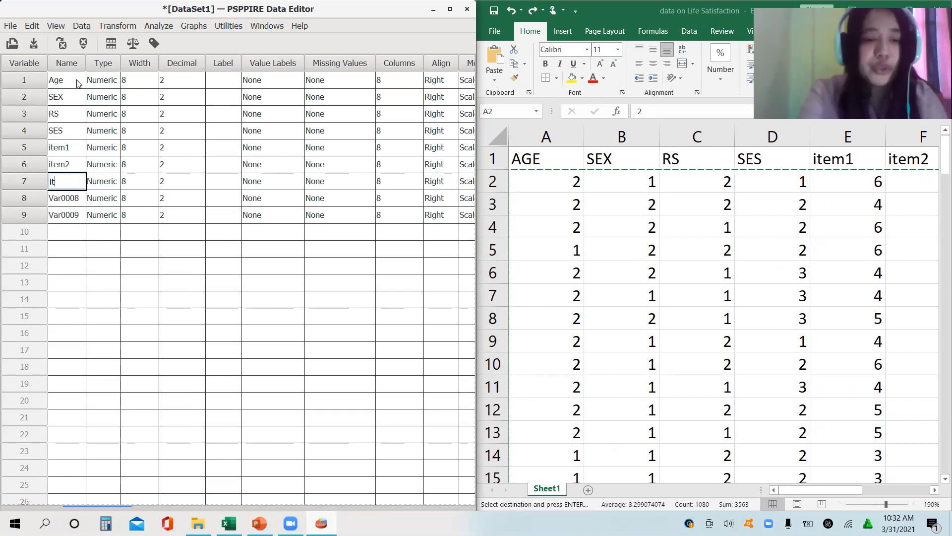
type("item3")
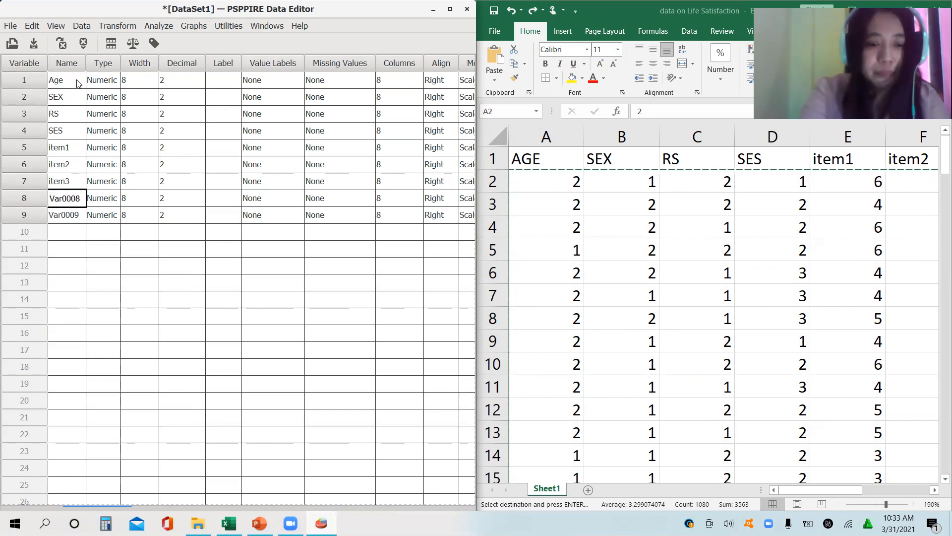
type("item4")
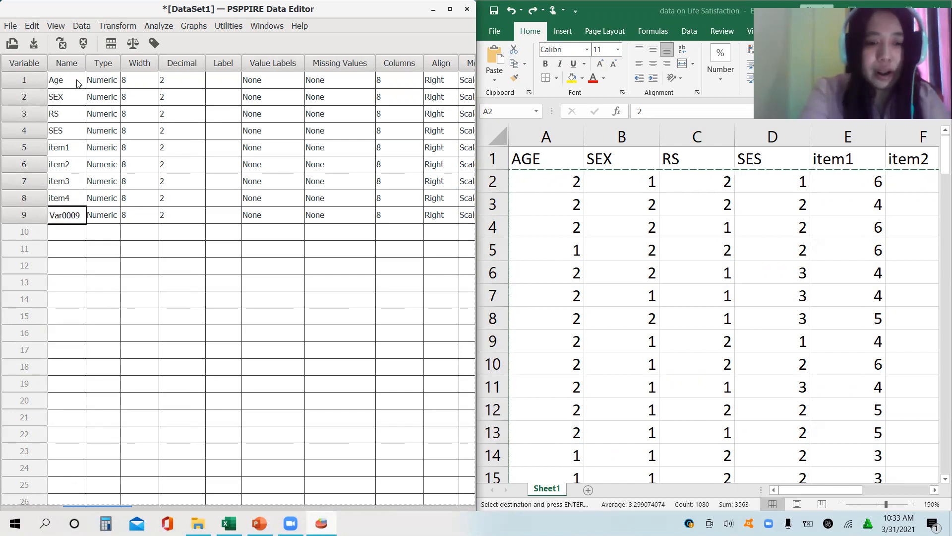
type("item5")
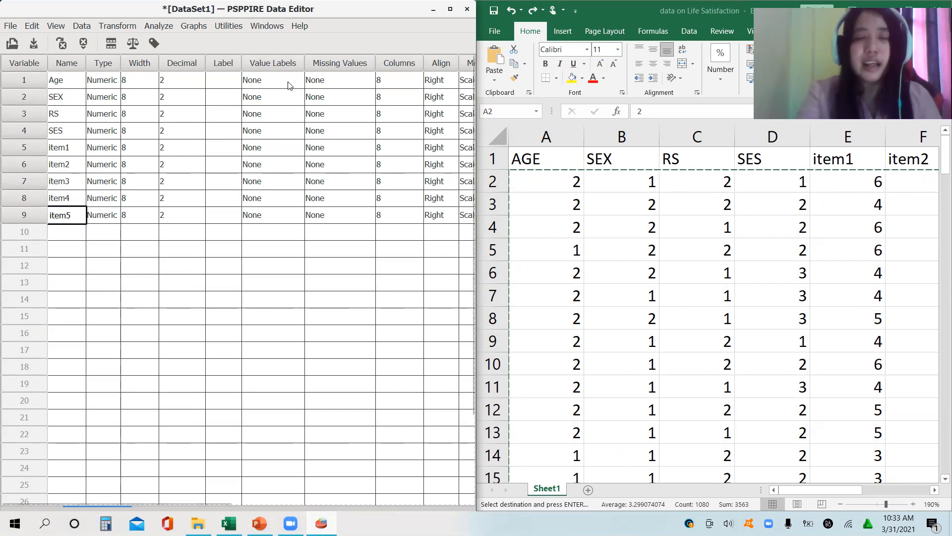
Label Age values 1 = '13-16 yrs old' and 2 = '17-20 yrs old' and confirm
left_click(269, 79)
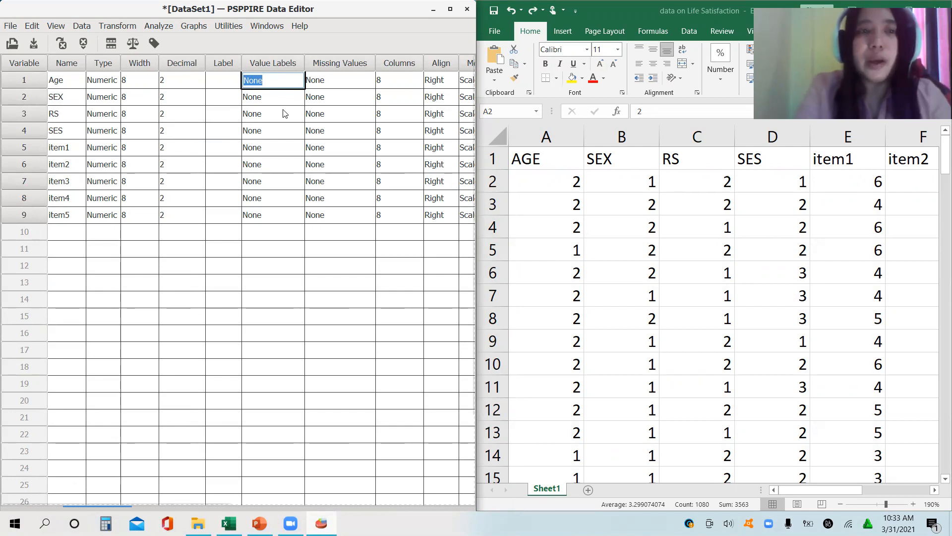
left_click(271, 80)
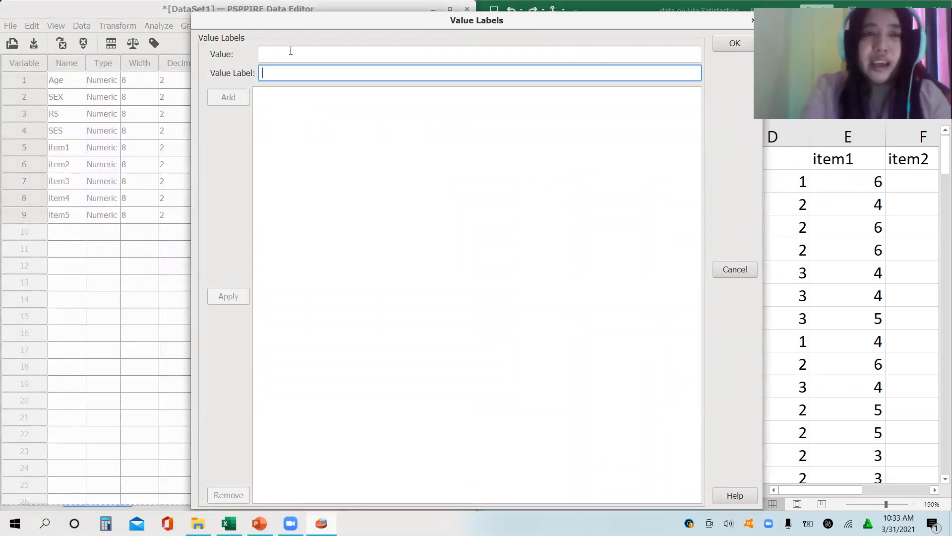
type("1")
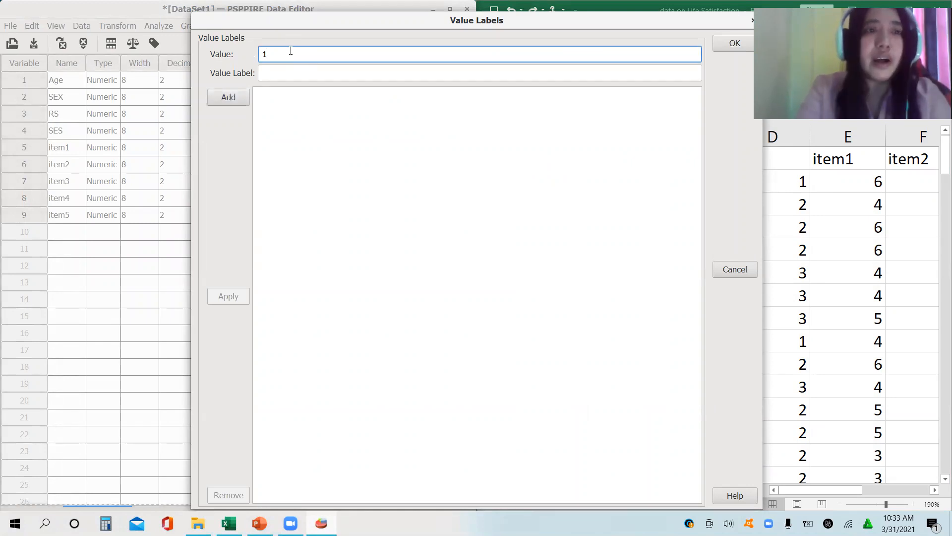
type("1")
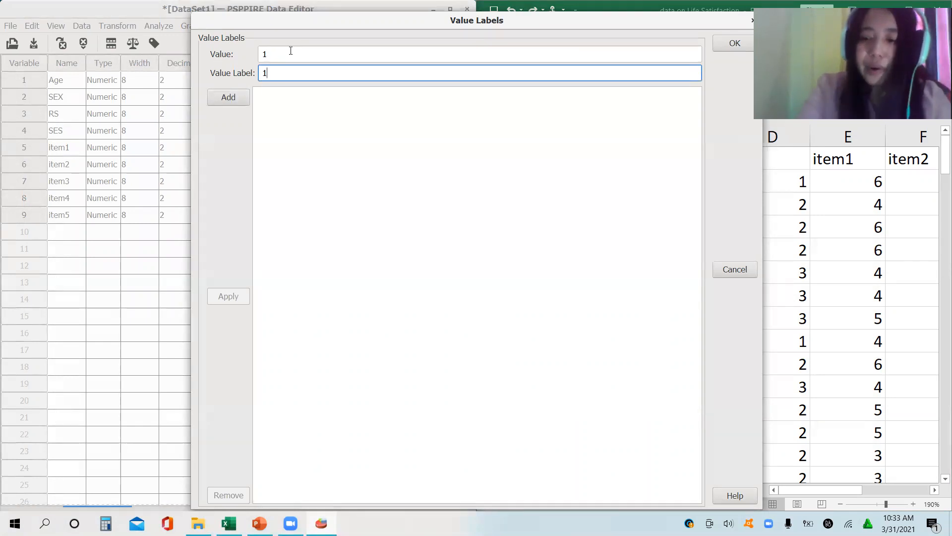
type("13-16 yrs")
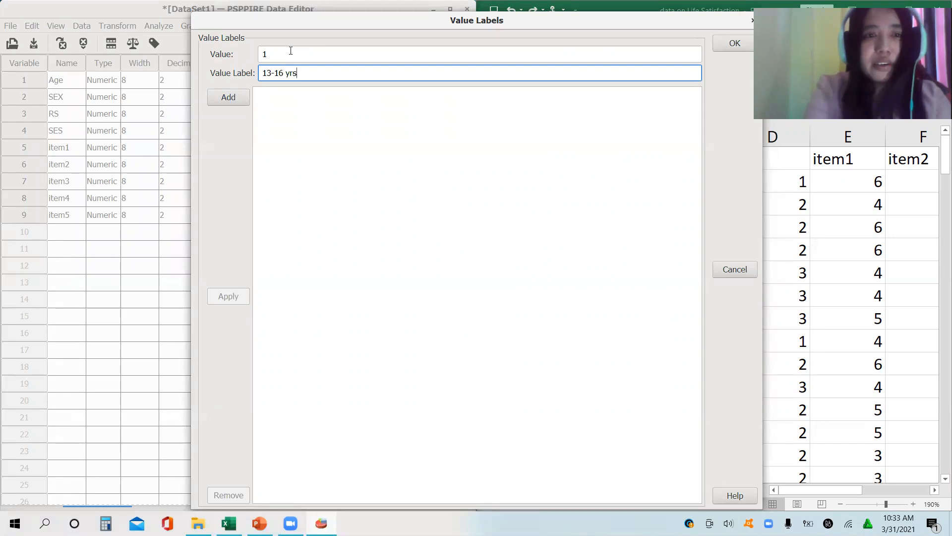
left_click(228, 97)
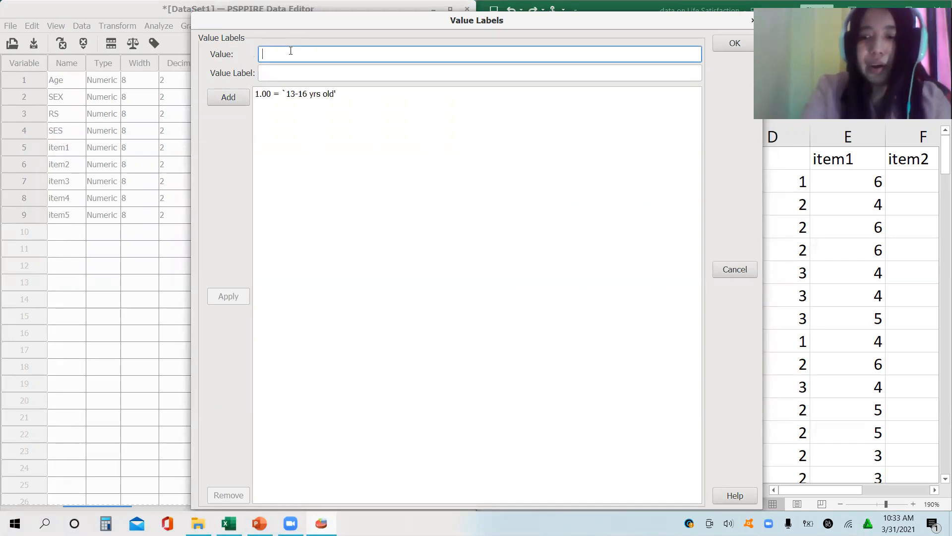
type("17-20 yrs")
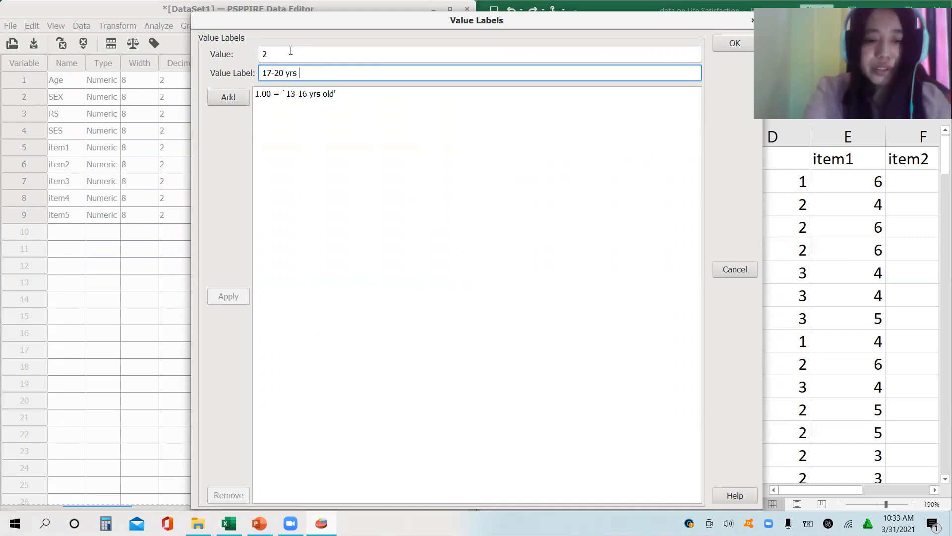
left_click(228, 97)
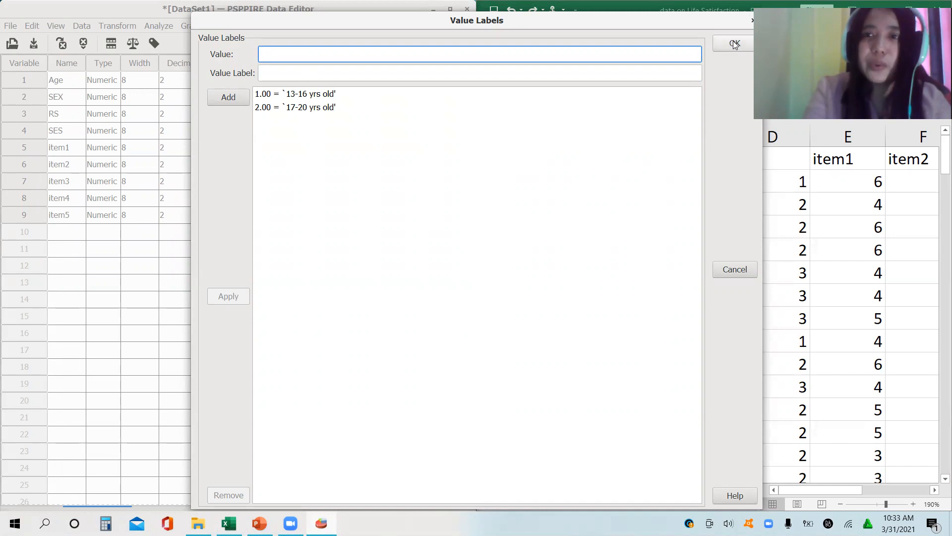
left_click(732, 44)
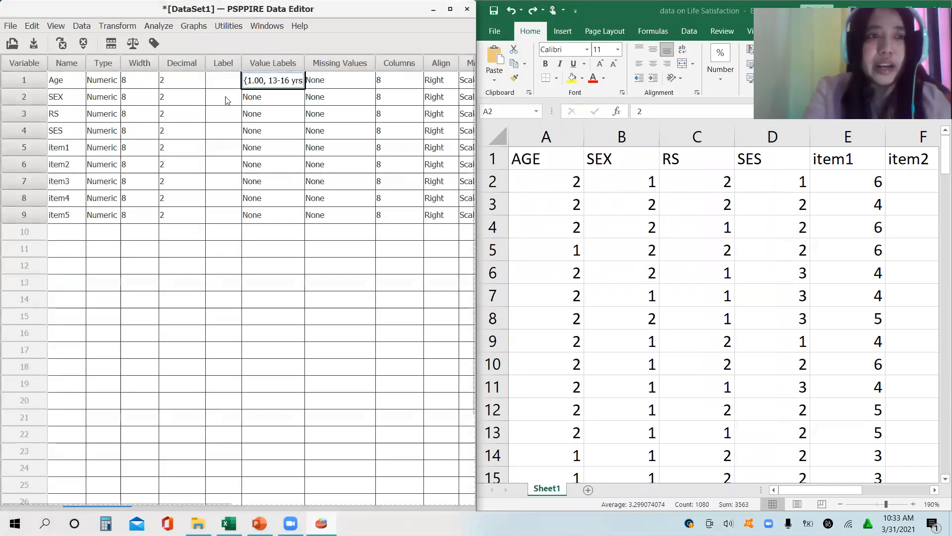
Label SEX values 1 = 'male' and 2 = 'female' and confirm
left_click(273, 97)
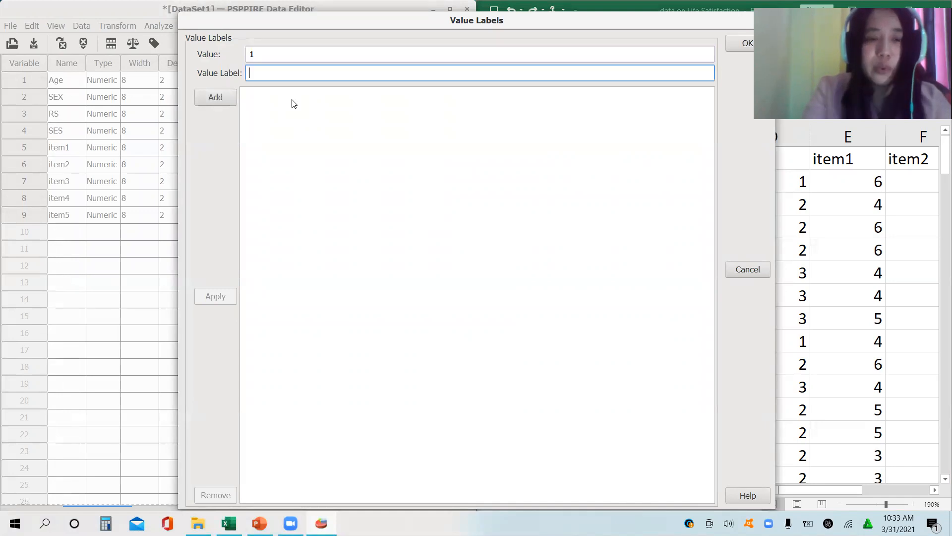
left_click(215, 97)
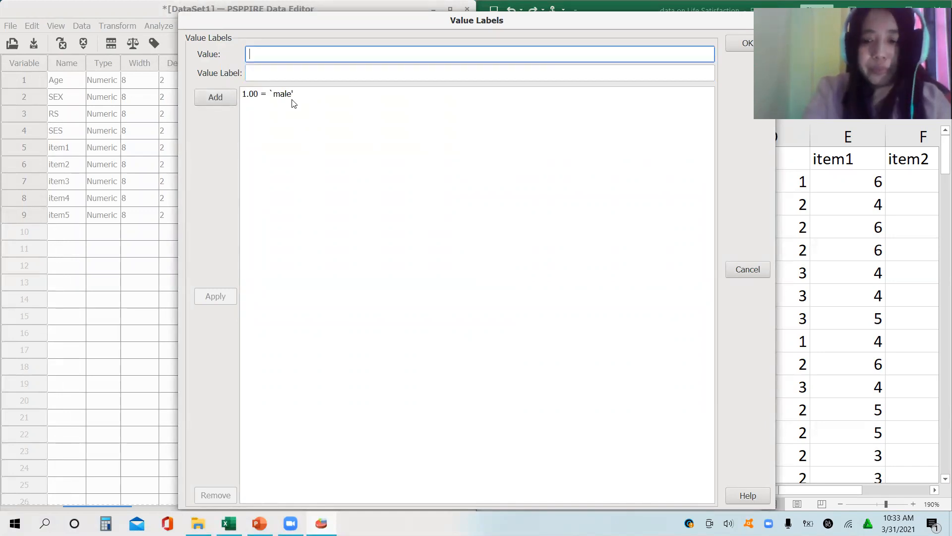
left_click(214, 97)
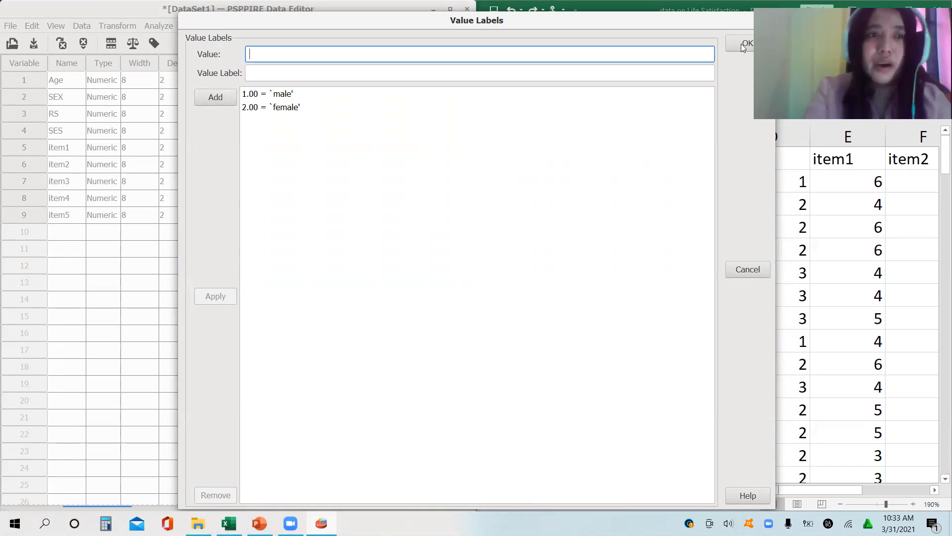
left_click(744, 41)
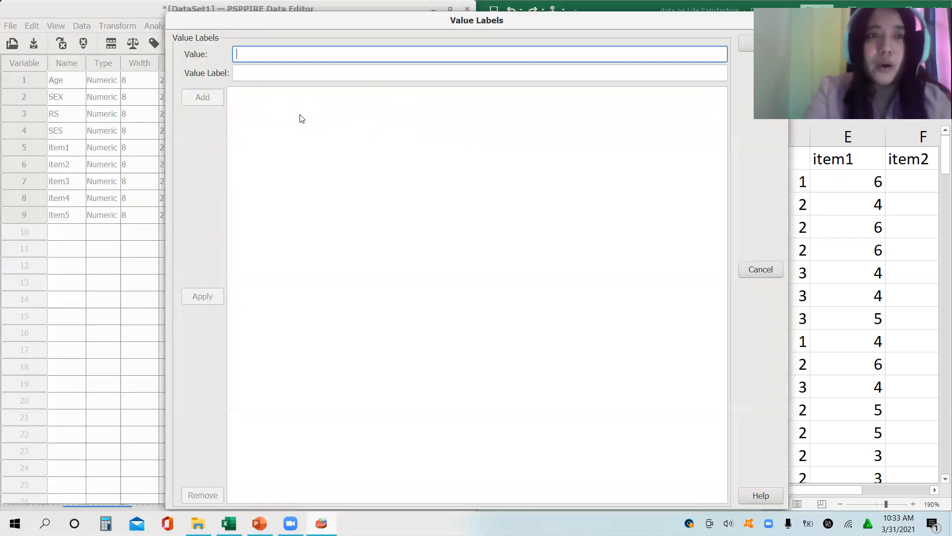
Label RS value 1 'in a relationship' and value 0 'not in a relationship'
type("in")
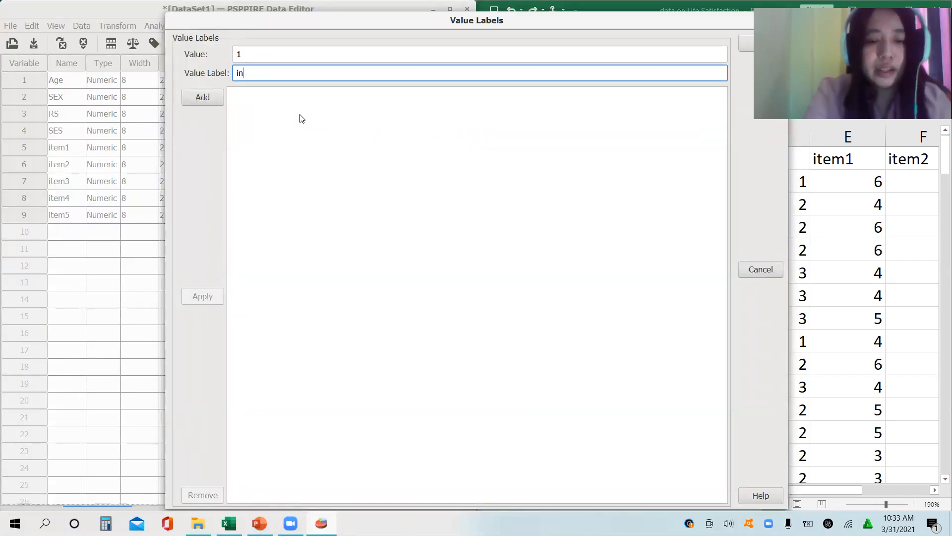
type("a relations")
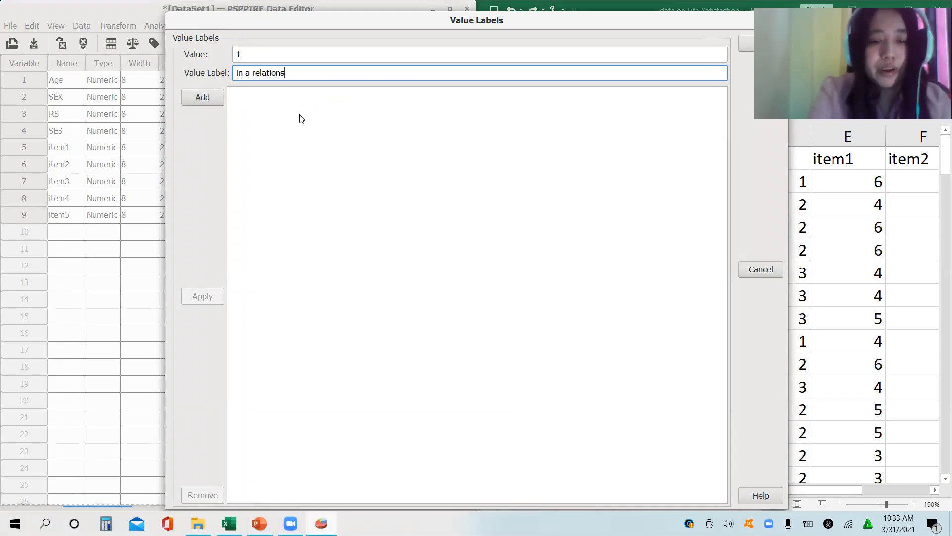
left_click(203, 97)
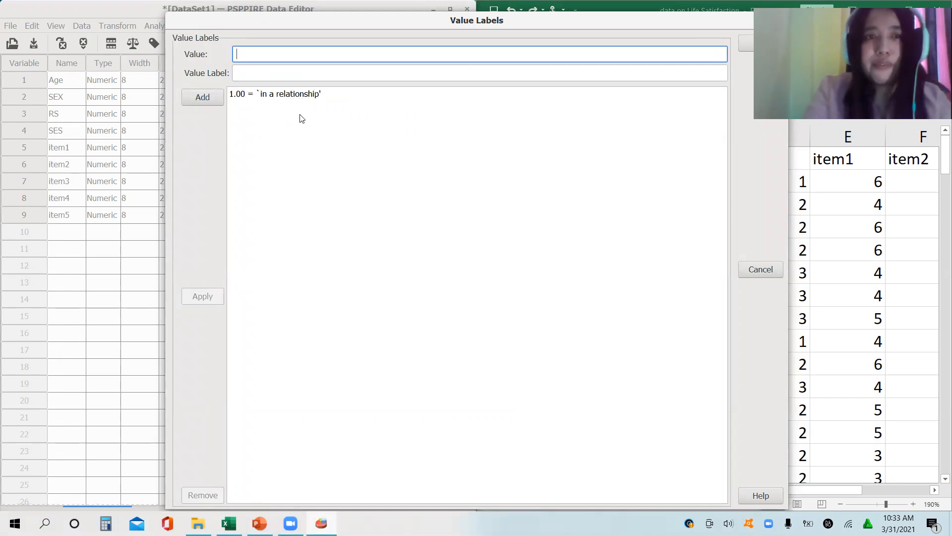
type("0")
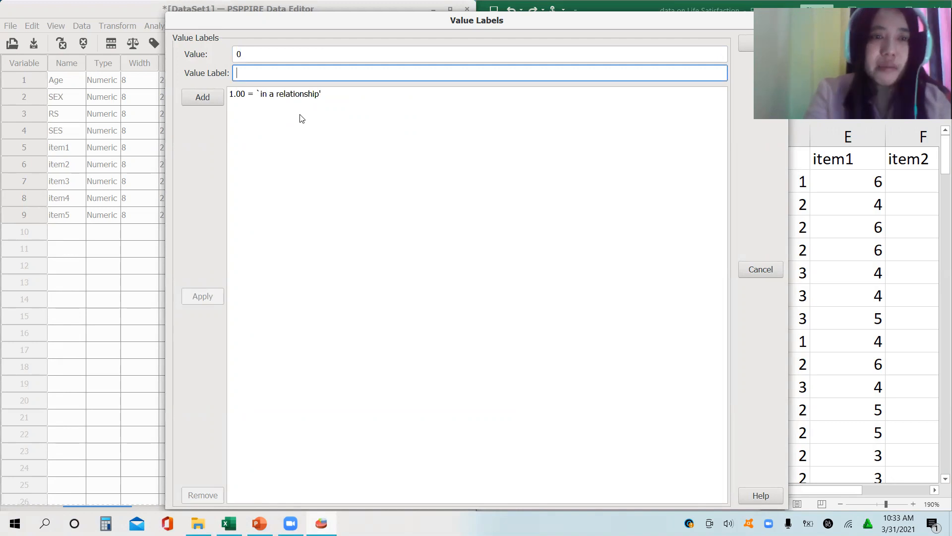
type("not in a")
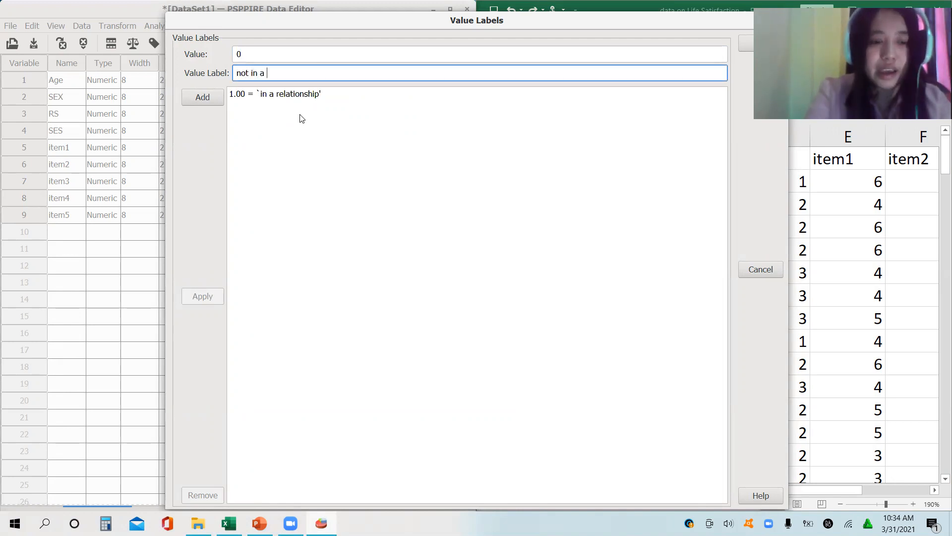
type("relations")
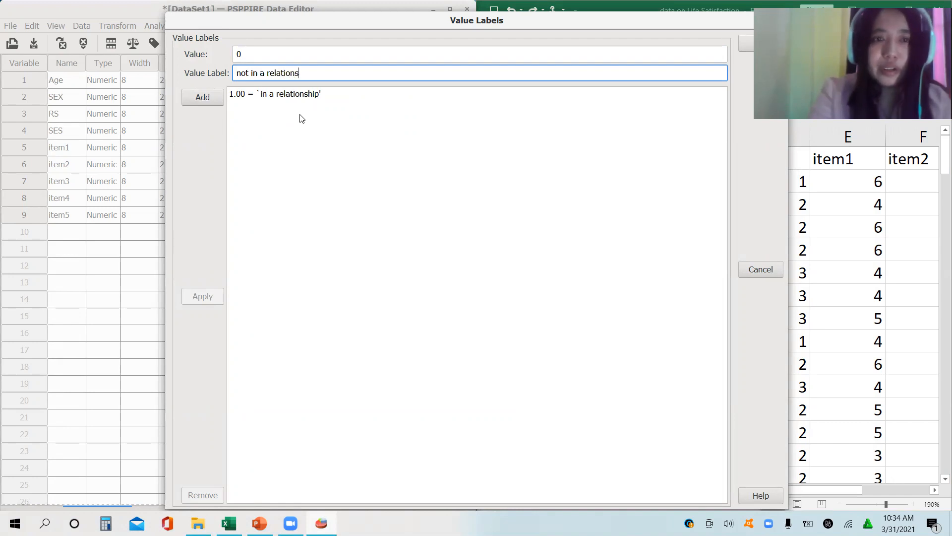
left_click(202, 97)
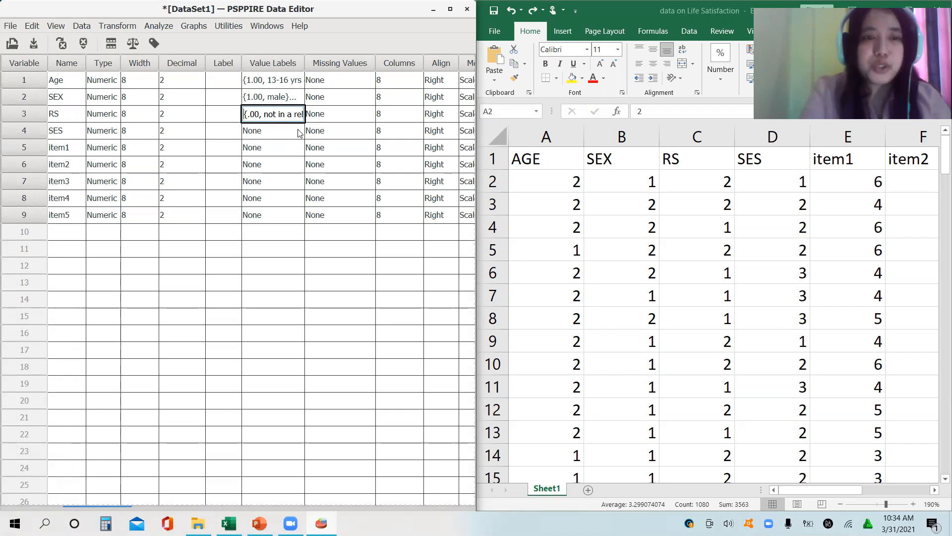
mouse_move(209, 472)
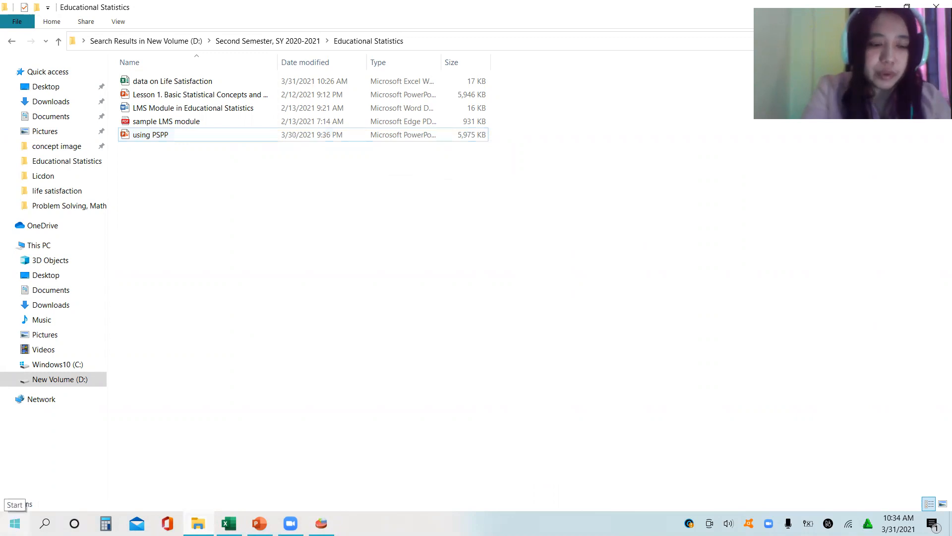
Search Windows for 'questionnaire_laboratory', get only web results, and dismiss the search
type("quw")
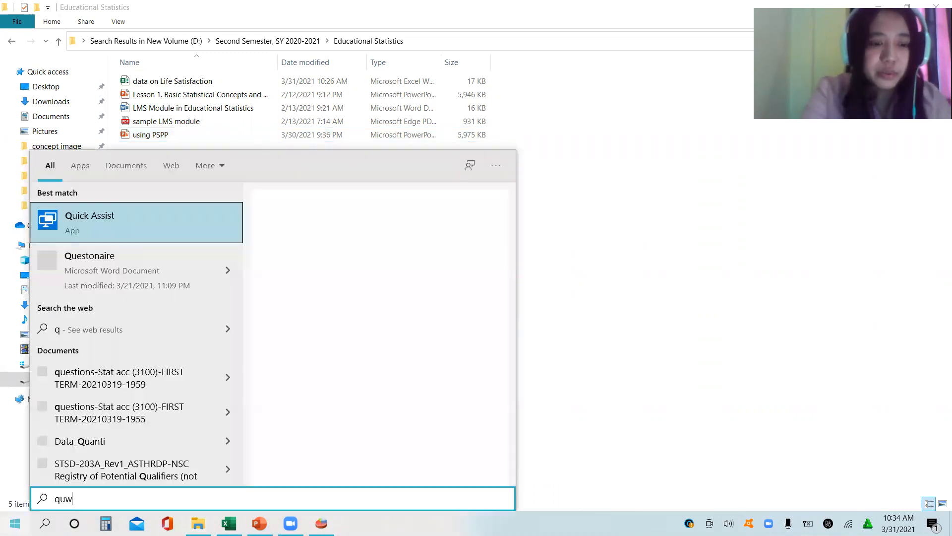
type("quesonaire")
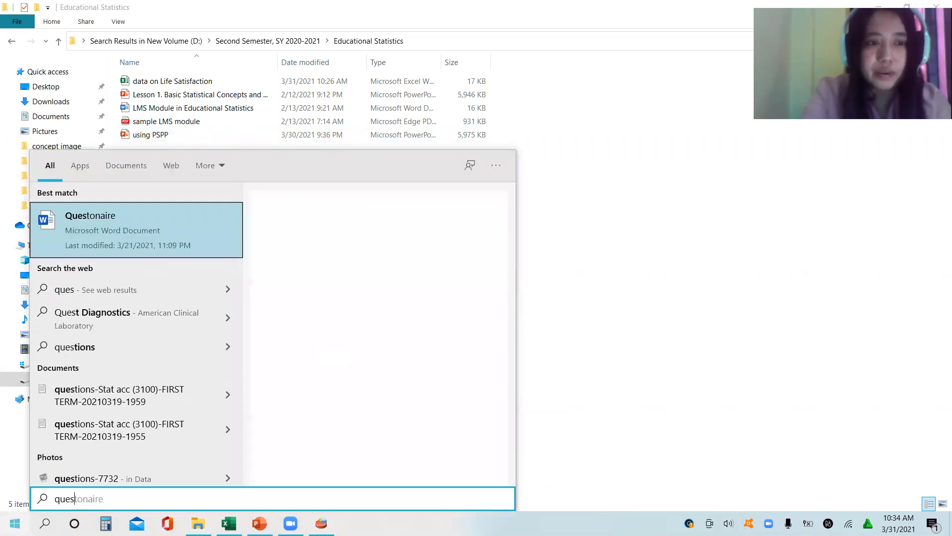
left_click(89, 230)
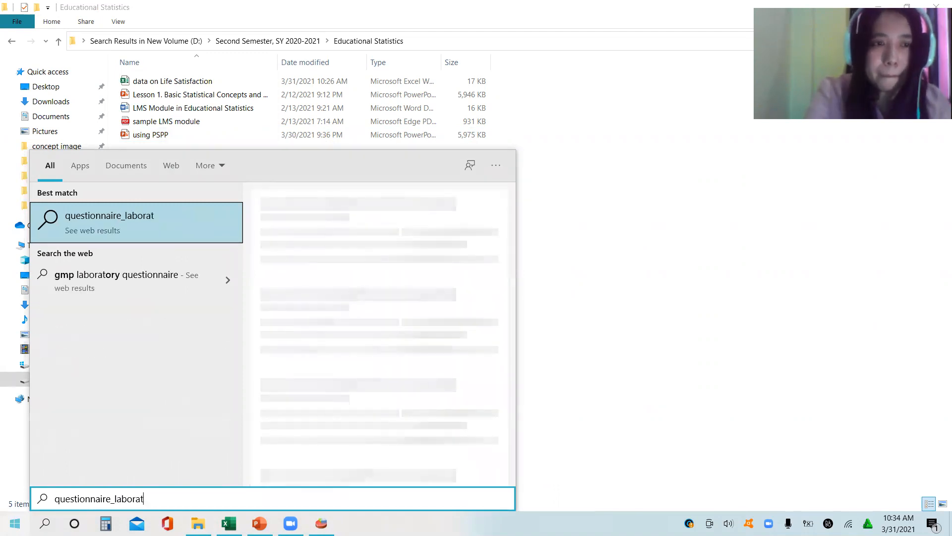
type("ory")
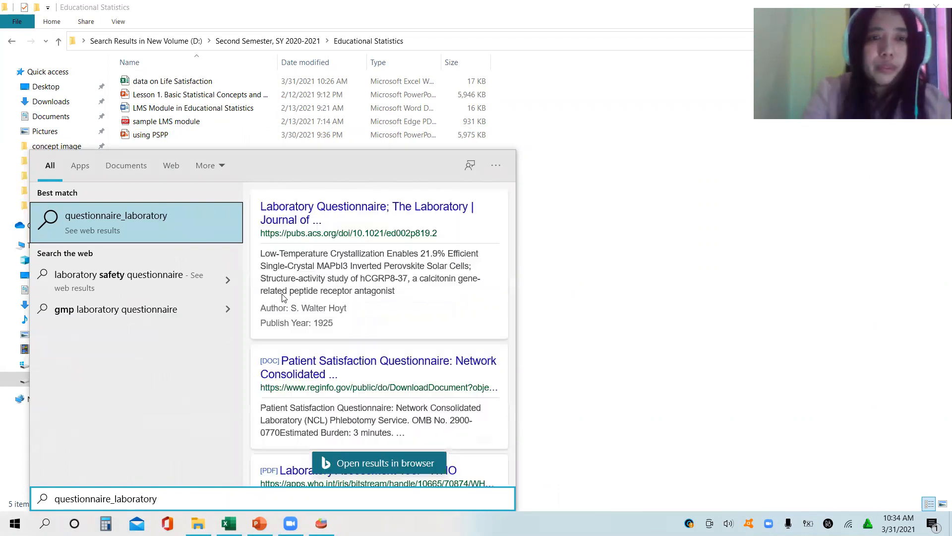
left_click(613, 253)
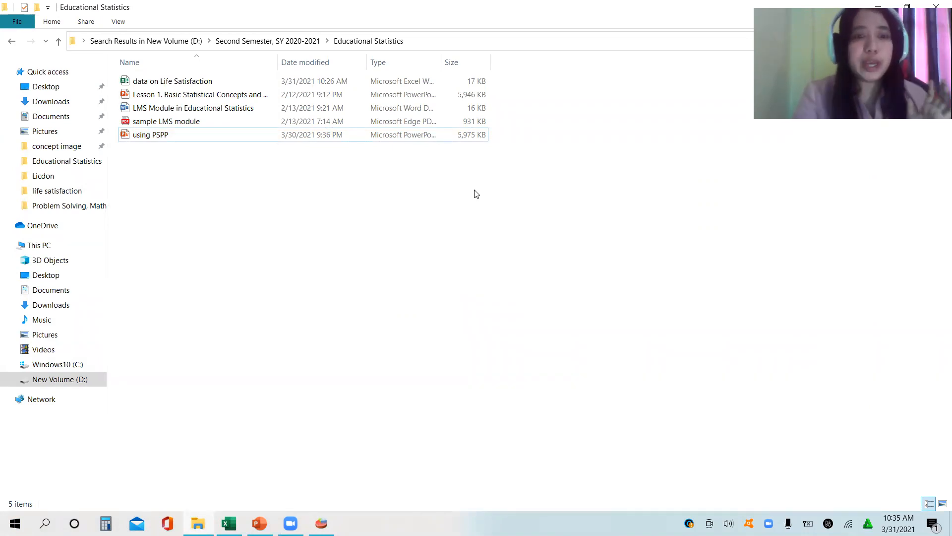
mouse_move(341, 394)
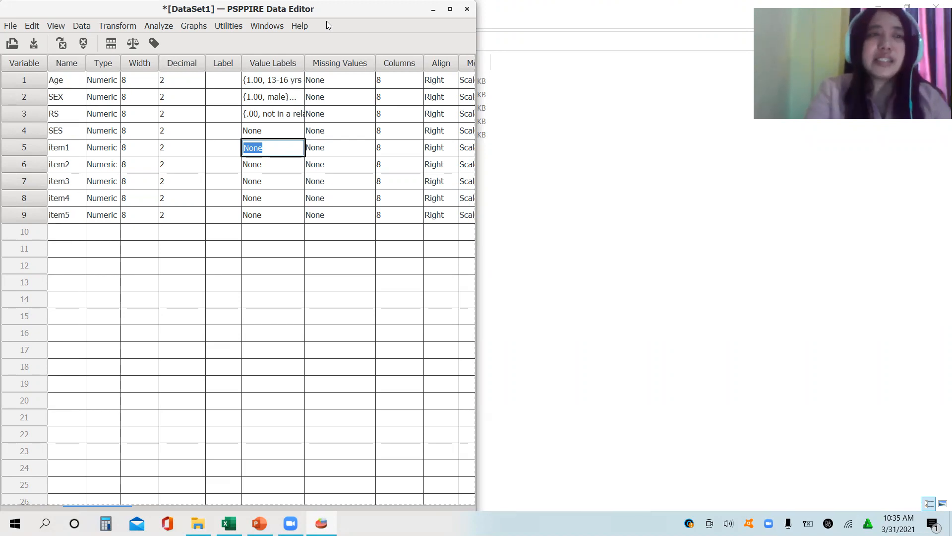
Bring up PSPP's File menu to reach the Save As command
left_click(12, 12)
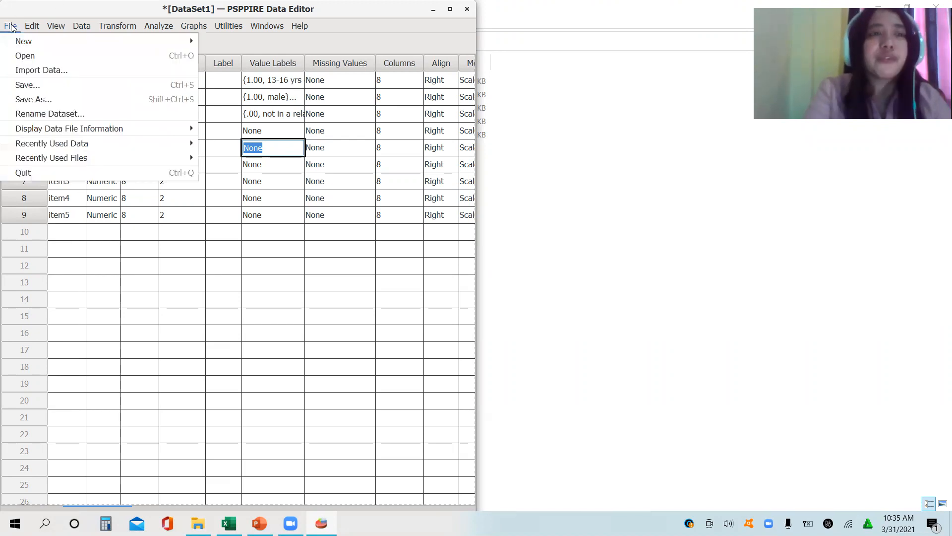
mouse_move(28, 85)
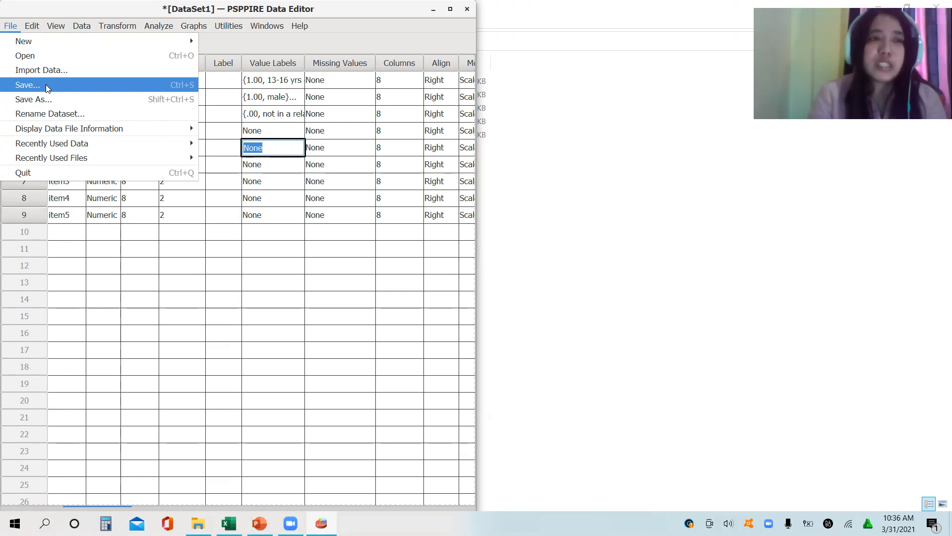
mouse_move(47, 99)
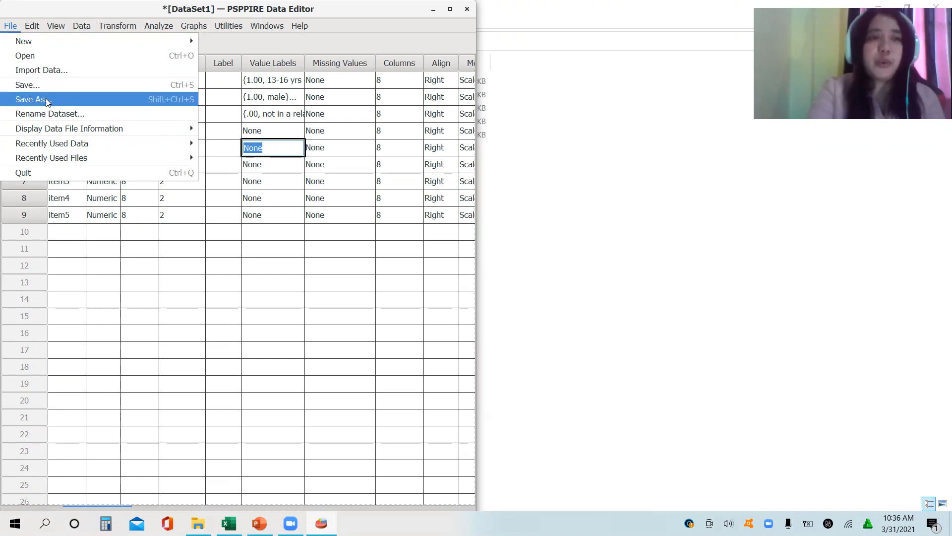
Save the dataset to the Desktop as 'life satisfaction data.sav' via Save As
left_click(30, 99)
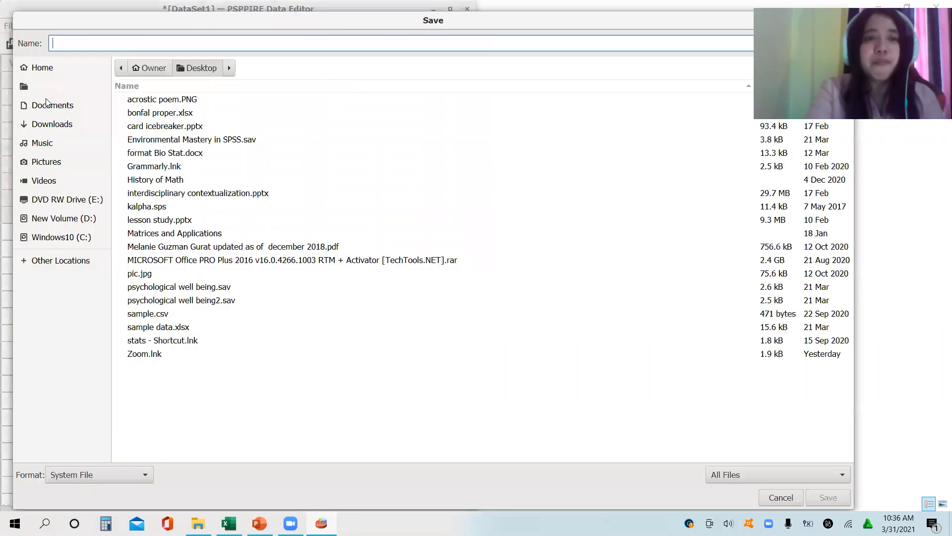
left_click(45, 86)
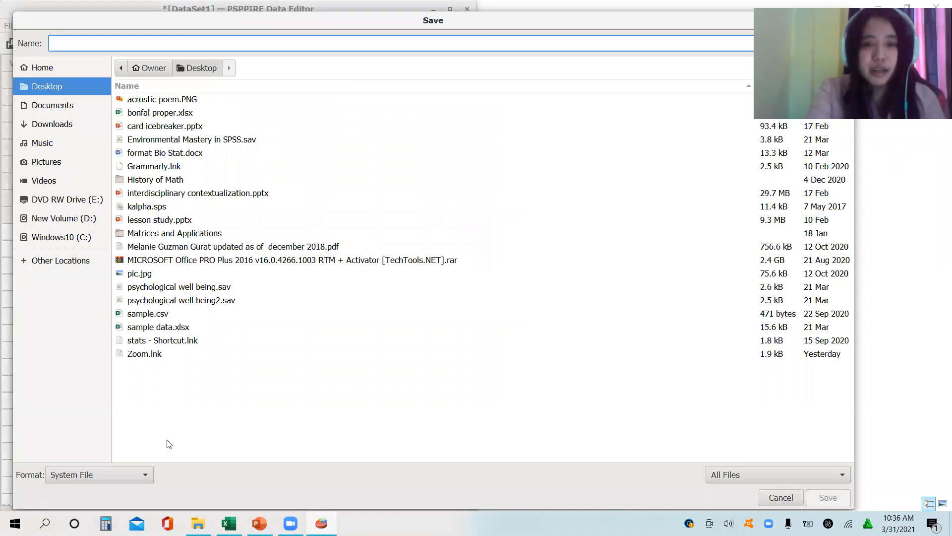
type("l")
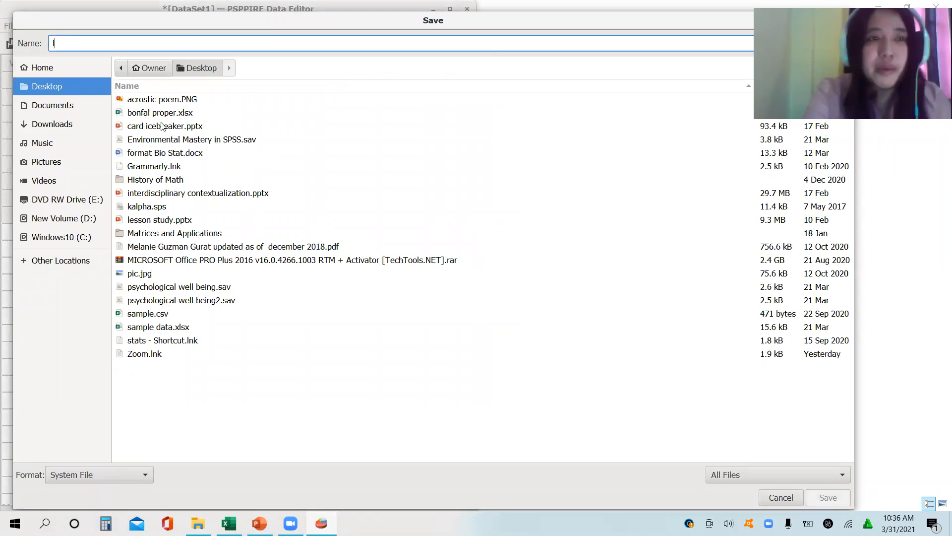
type("life satosfaction")
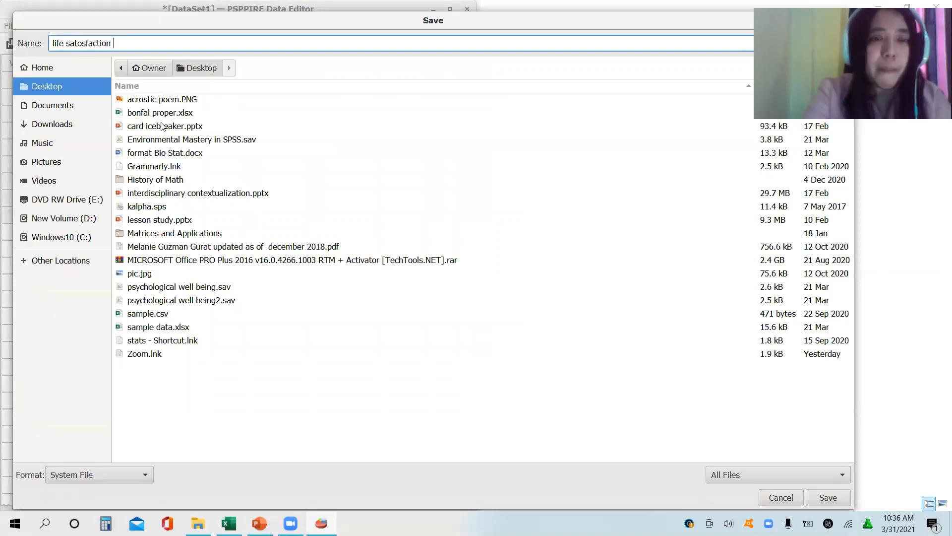
key("BackSpace")
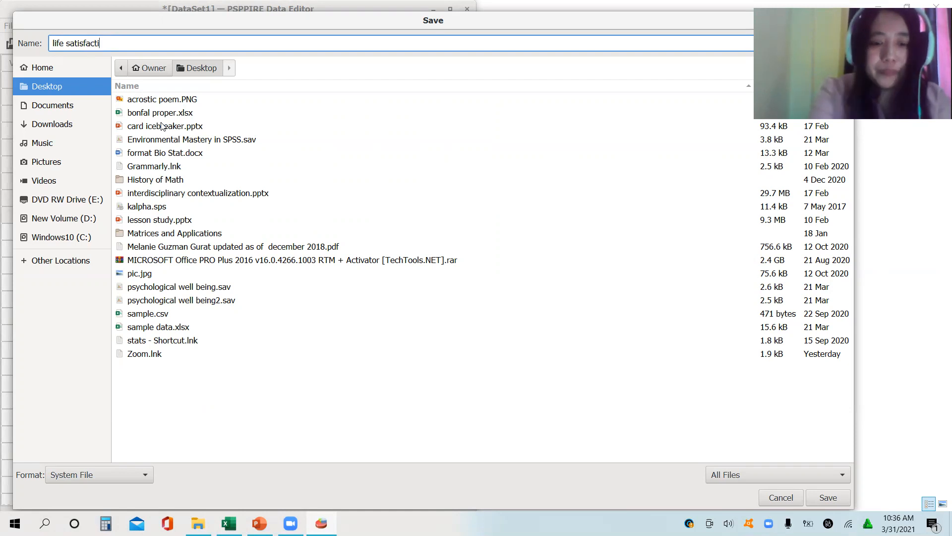
type("on data")
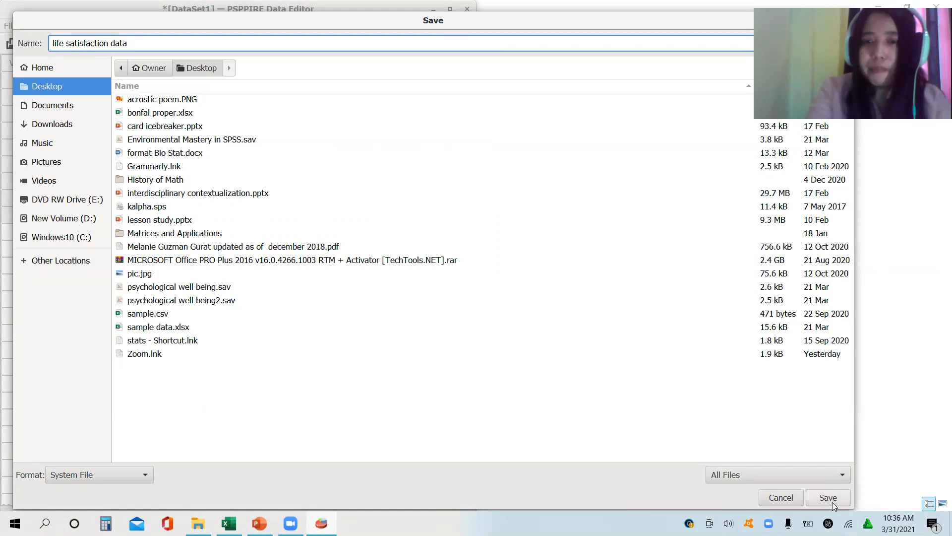
left_click(828, 498)
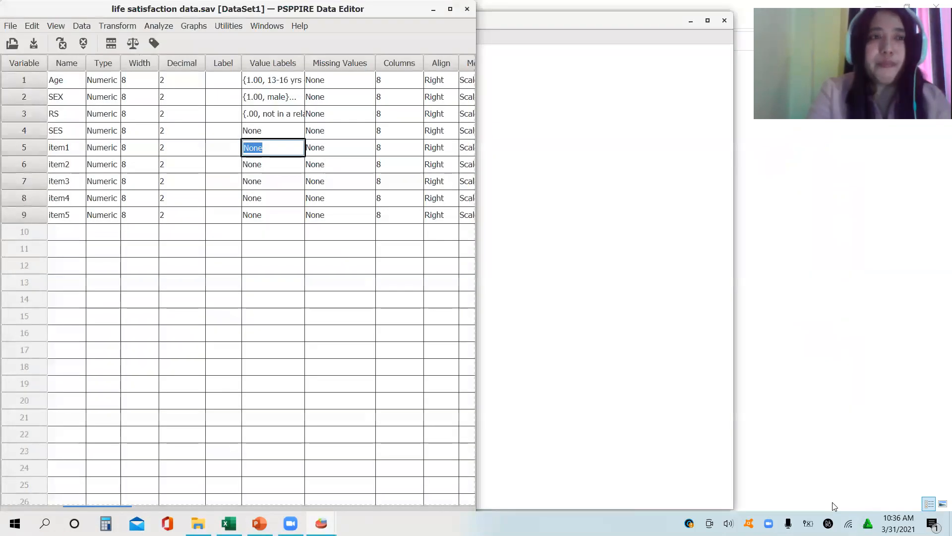
mouse_move(632, 110)
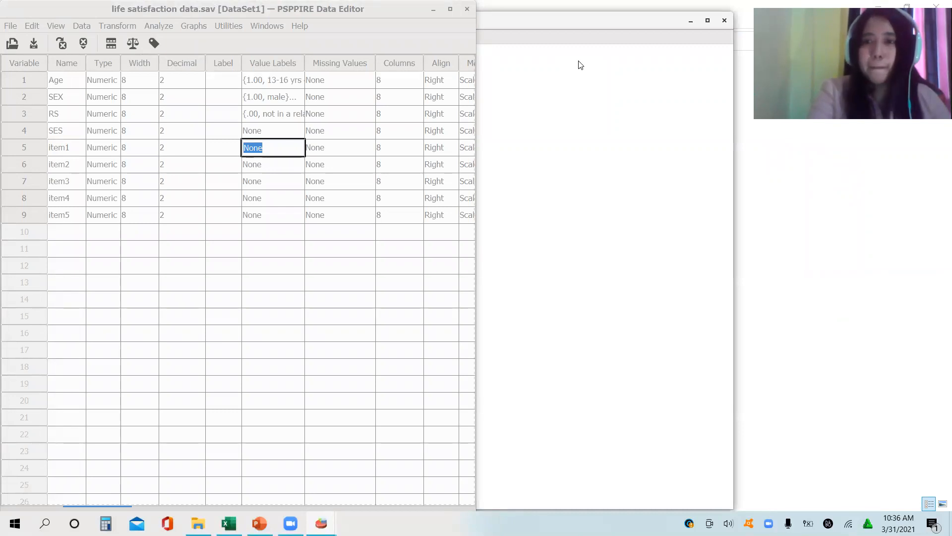
mouse_move(716, 226)
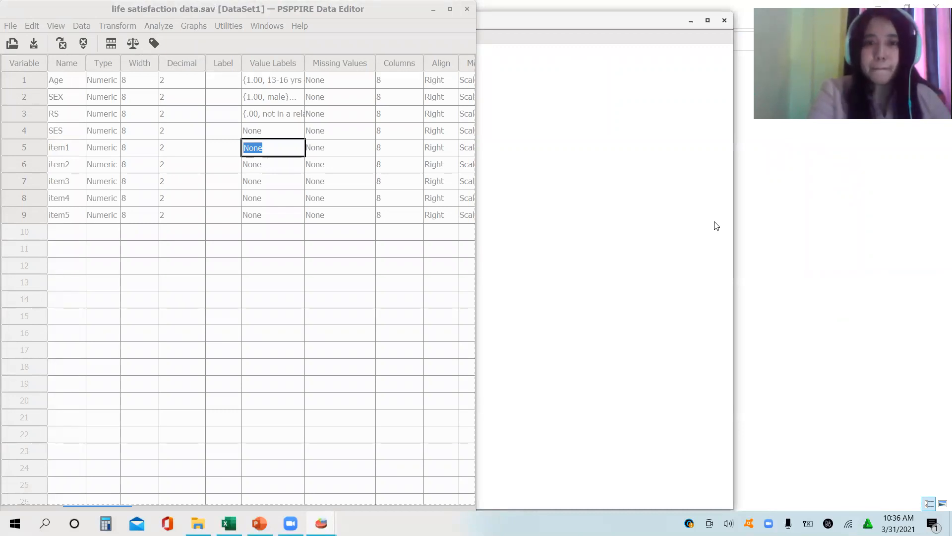